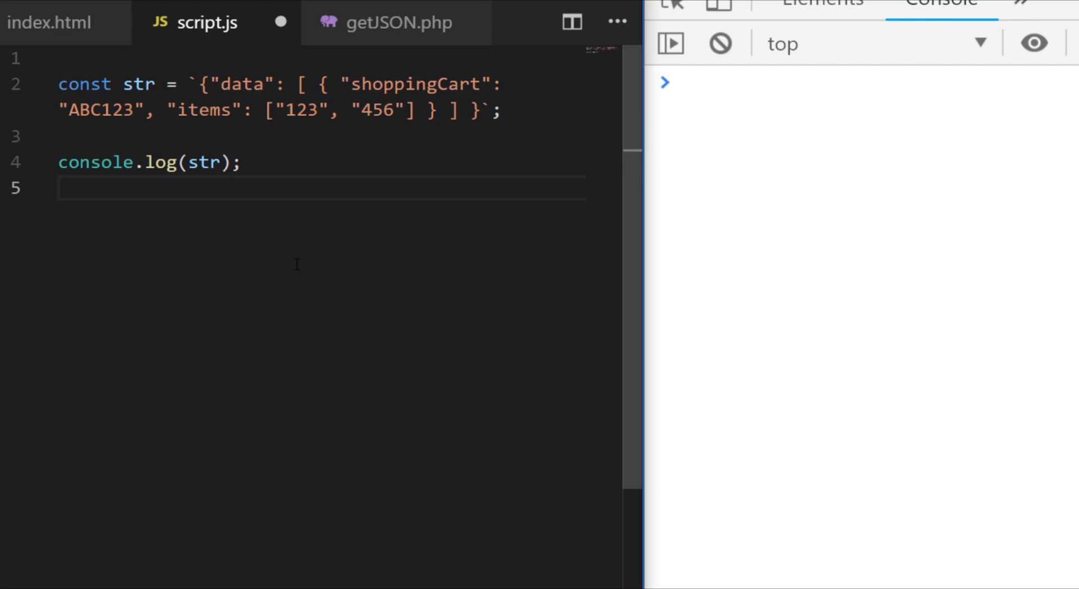
Step: Add const obj holding the shoppingCart 'ABC123' with items ['123','456'] as an object literal
{"action": "left_click", "coordinate": [62, 189]}
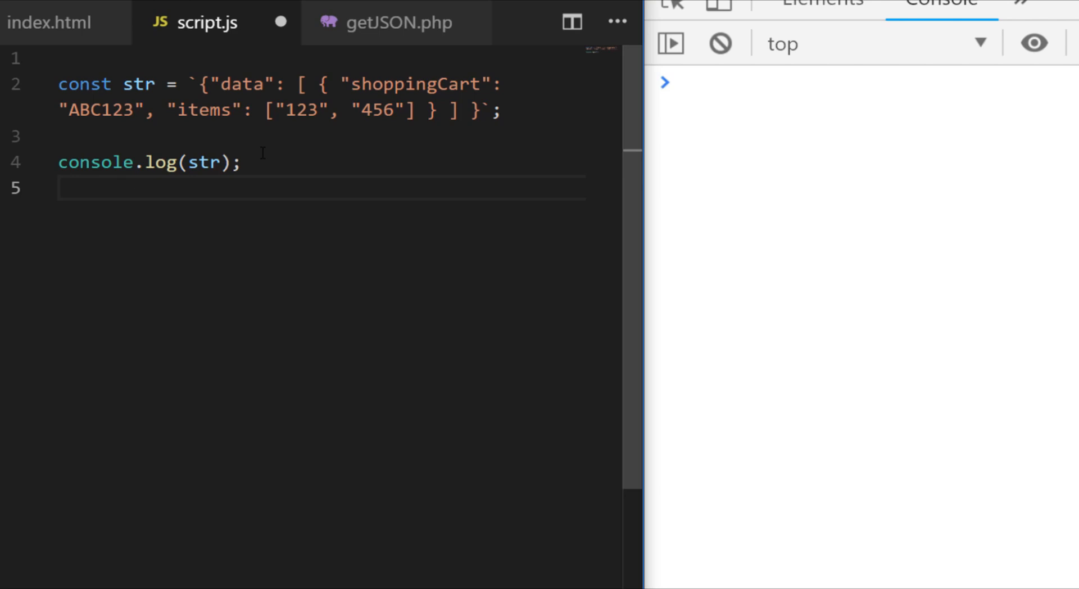
{"action": "left_click", "coordinate": [62, 189]}
{"action": "type", "text": "const obj = { data: [ { shoppingCart : 'ABC123', 'items': ['123', '456'] } ] };"}
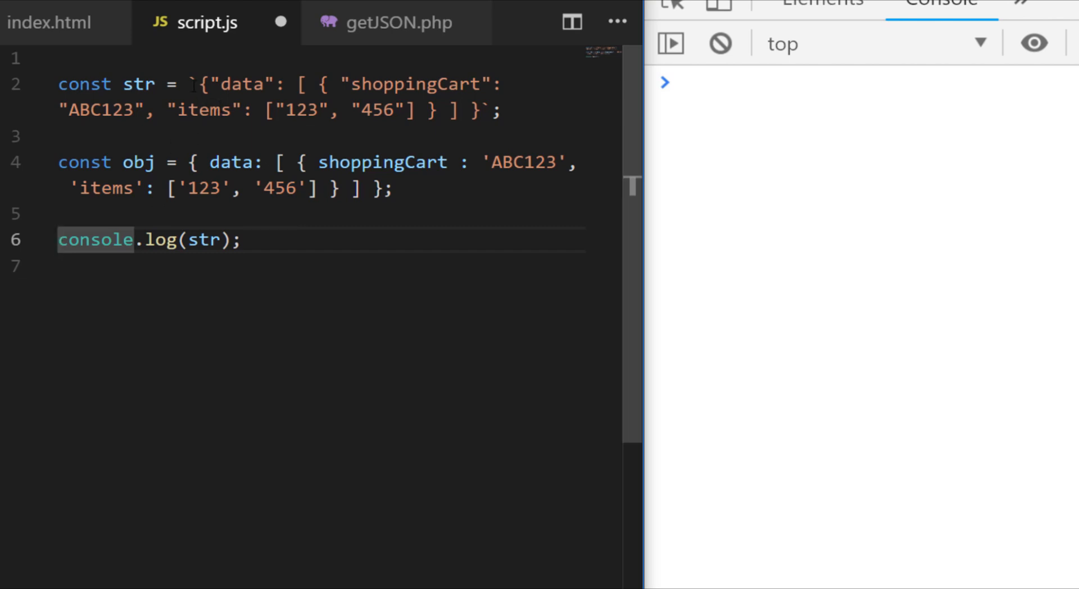
Step: Change the log to obj.data[0].shoppingCart so the console prints ABC123
{"action": "left_click", "coordinate": [192, 85]}
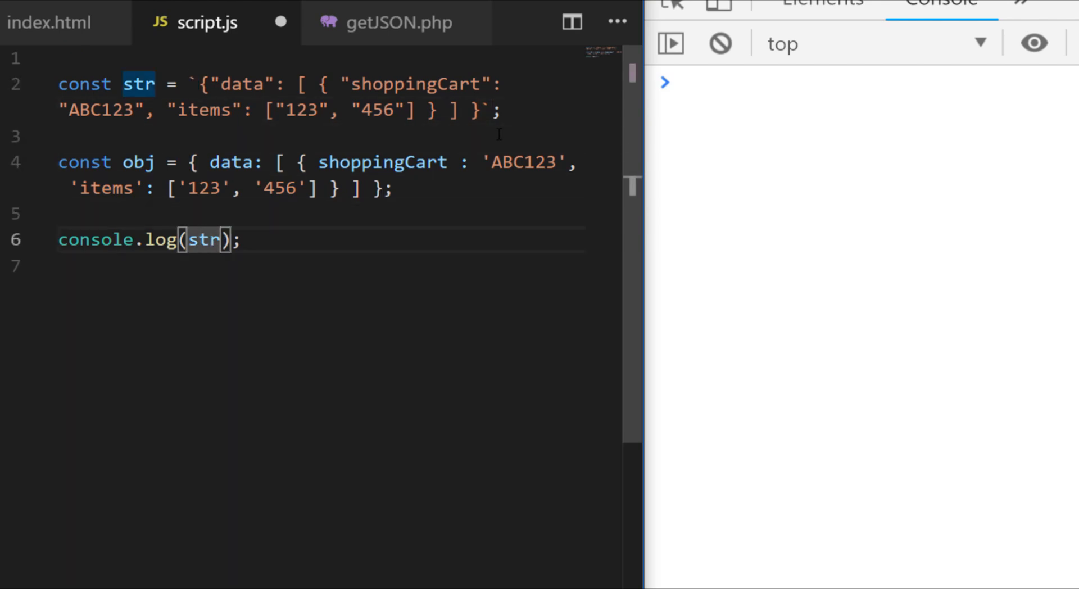
{"action": "type", "text": ".data"}
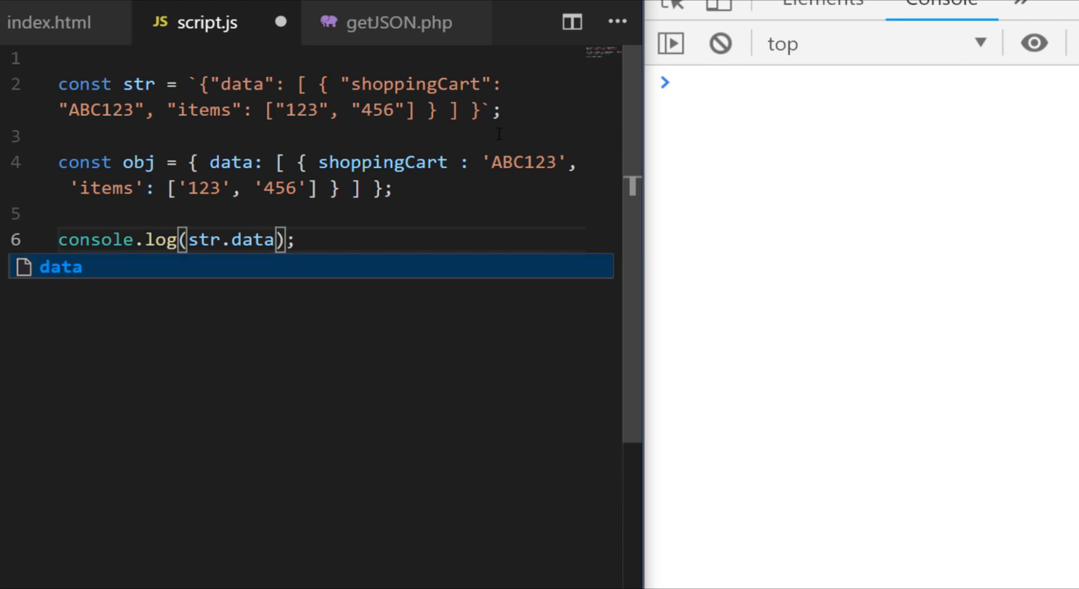
{"action": "type", "text": "[]"}
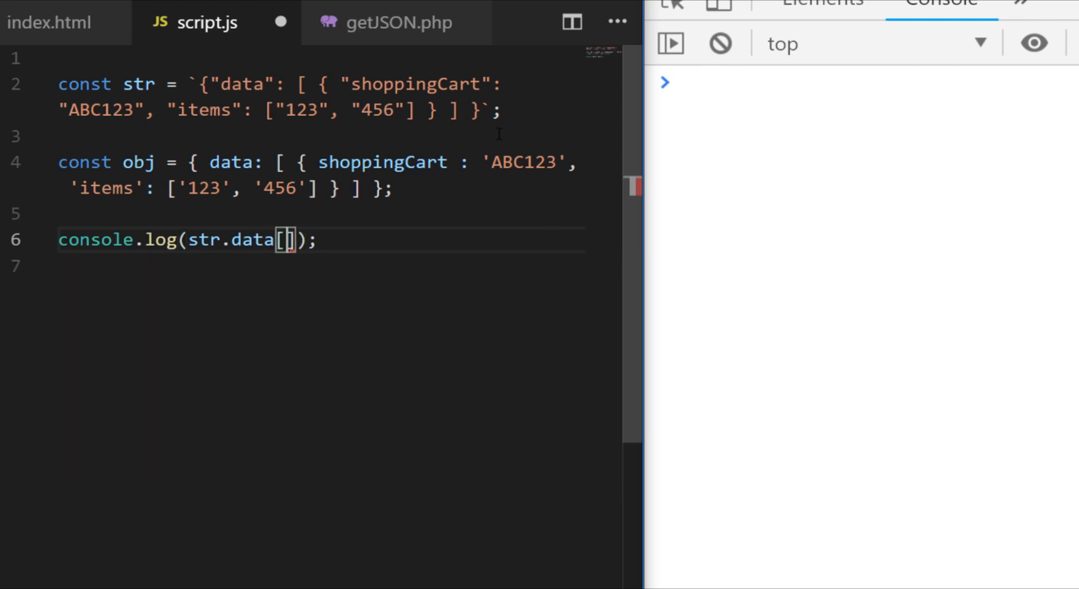
{"action": "type", "text": "0]."}
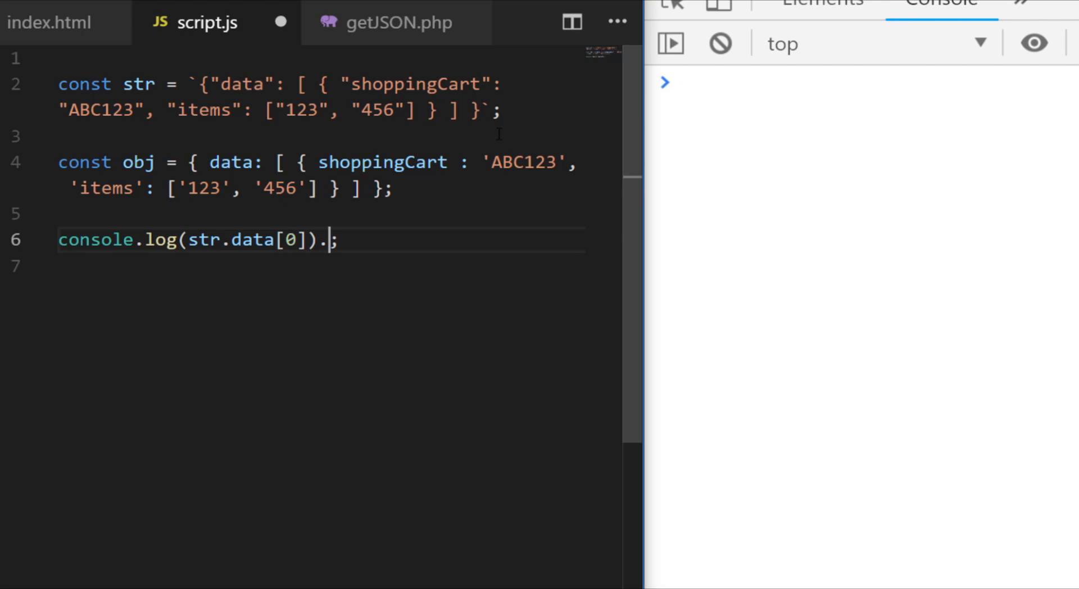
{"action": "type", "text": "shoppingCart"}
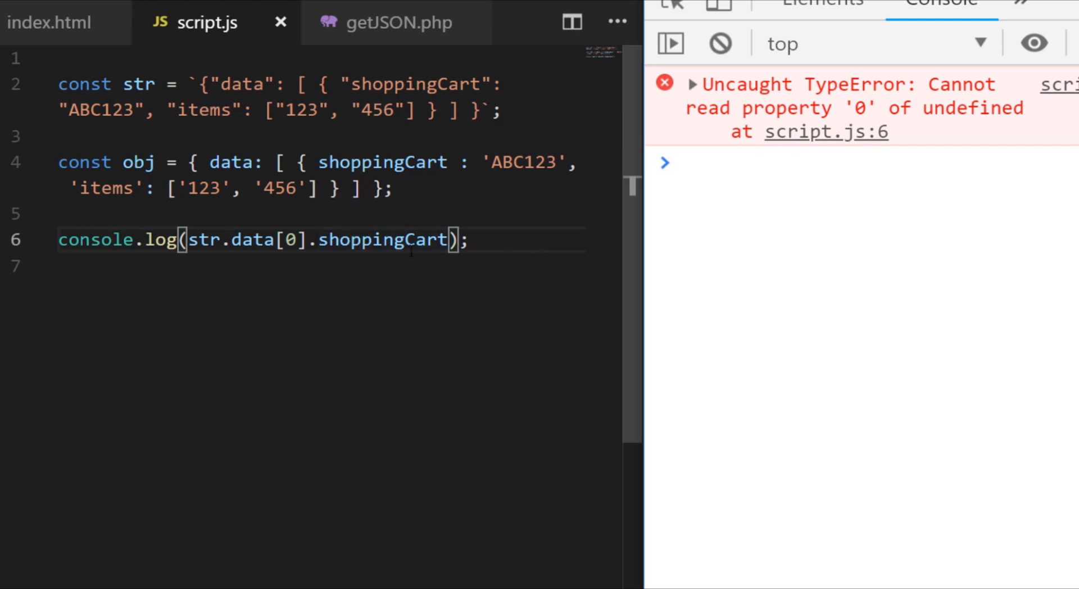
{"action": "left_click", "coordinate": [200, 239]}
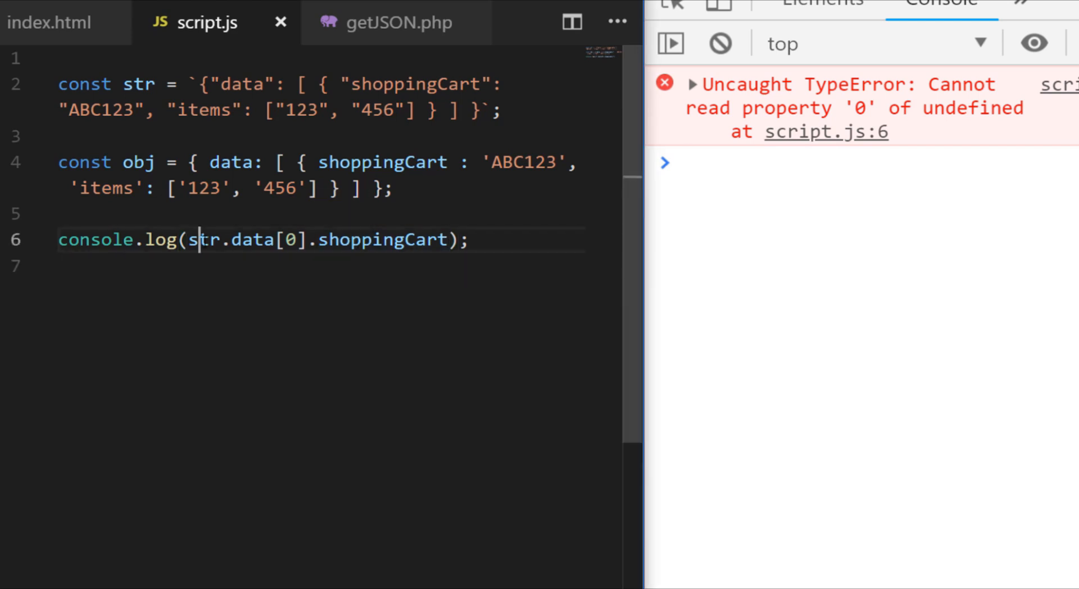
{"action": "type", "text": "obj"}
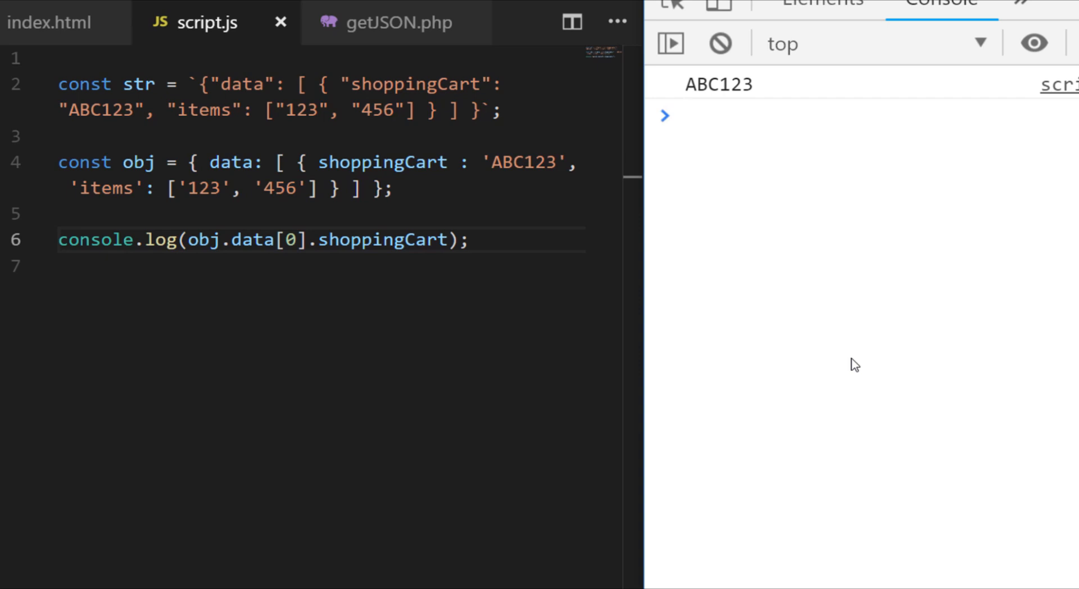
Step: Log JSON.parse(str).data[0].items so the console shows the ["123","456"] array
{"action": "left_click", "coordinate": [686, 116]}
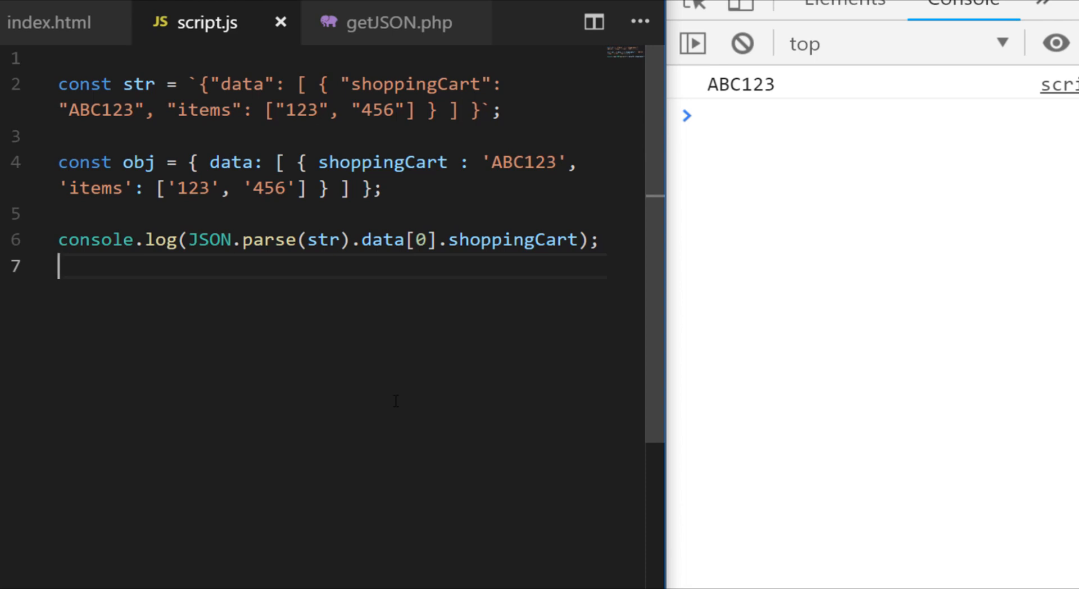
{"action": "key", "text": "Backspace"}
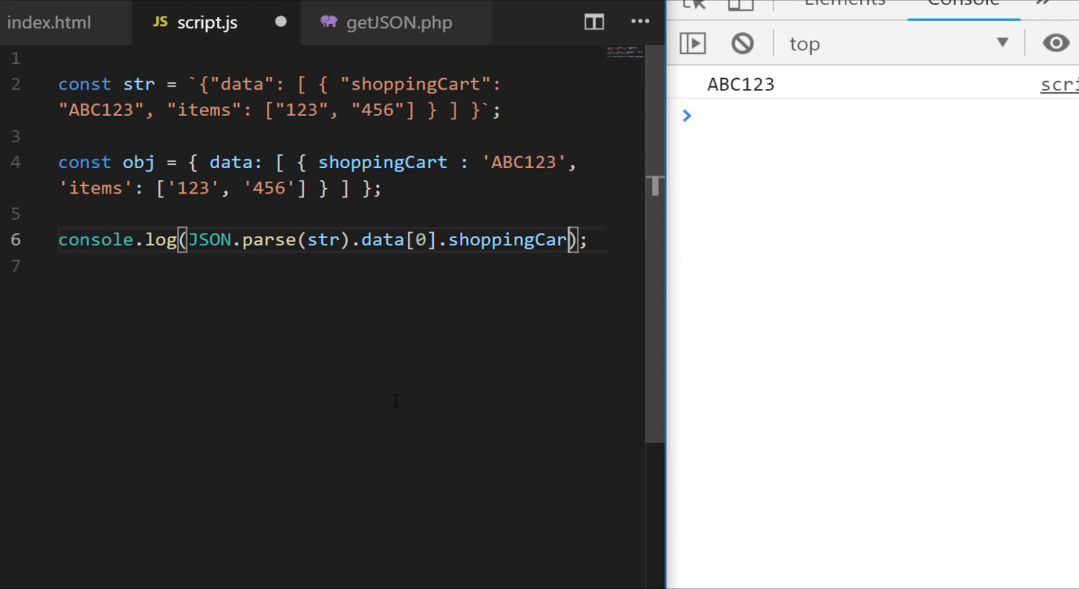
{"action": "key", "text": "Backspace"}
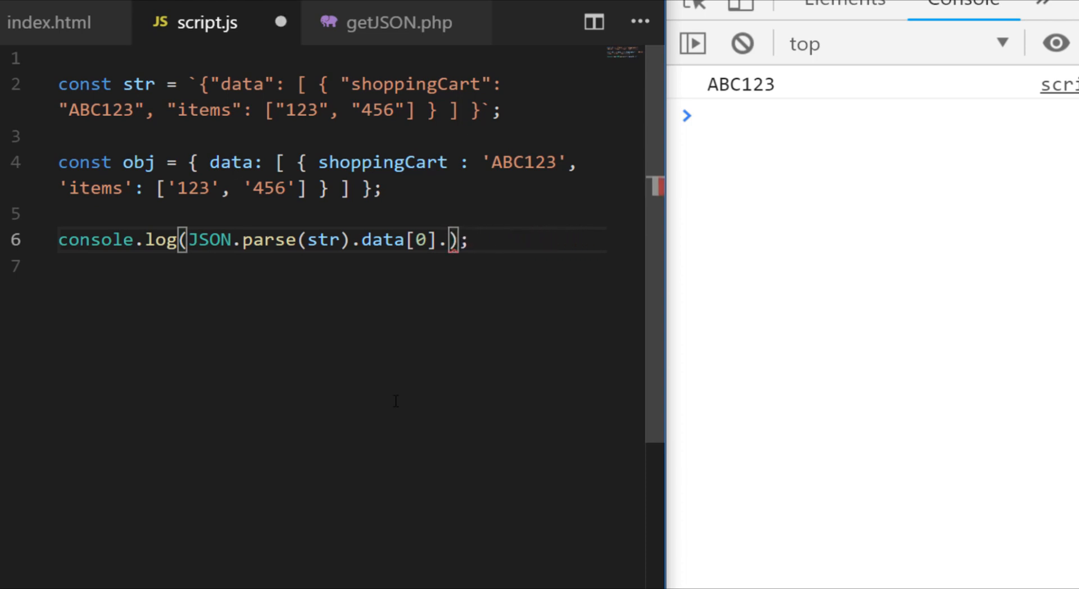
{"action": "type", "text": "items"}
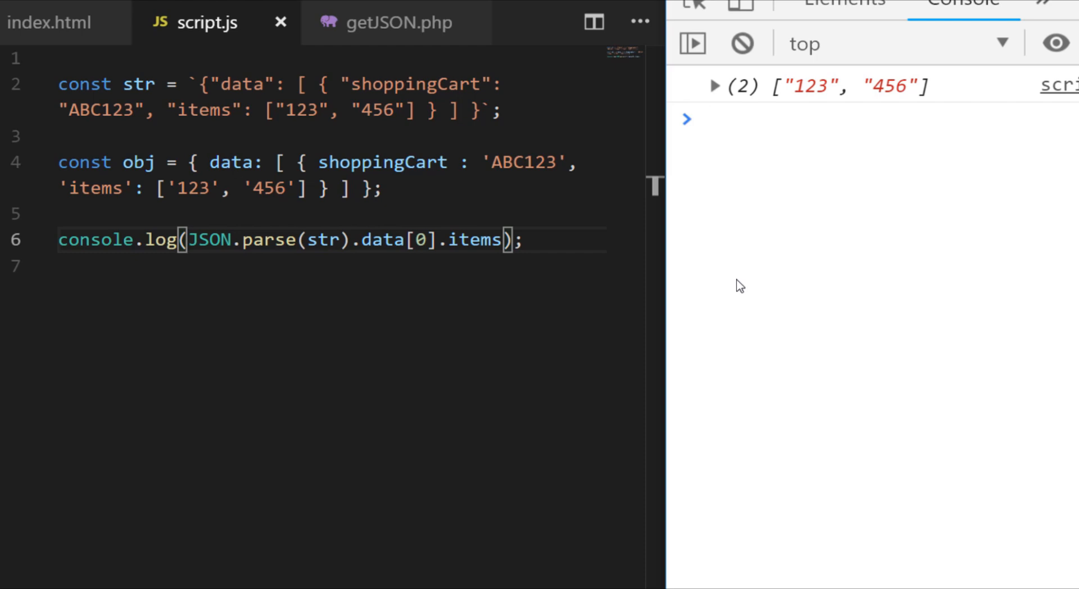
{"action": "left_click", "coordinate": [709, 119]}
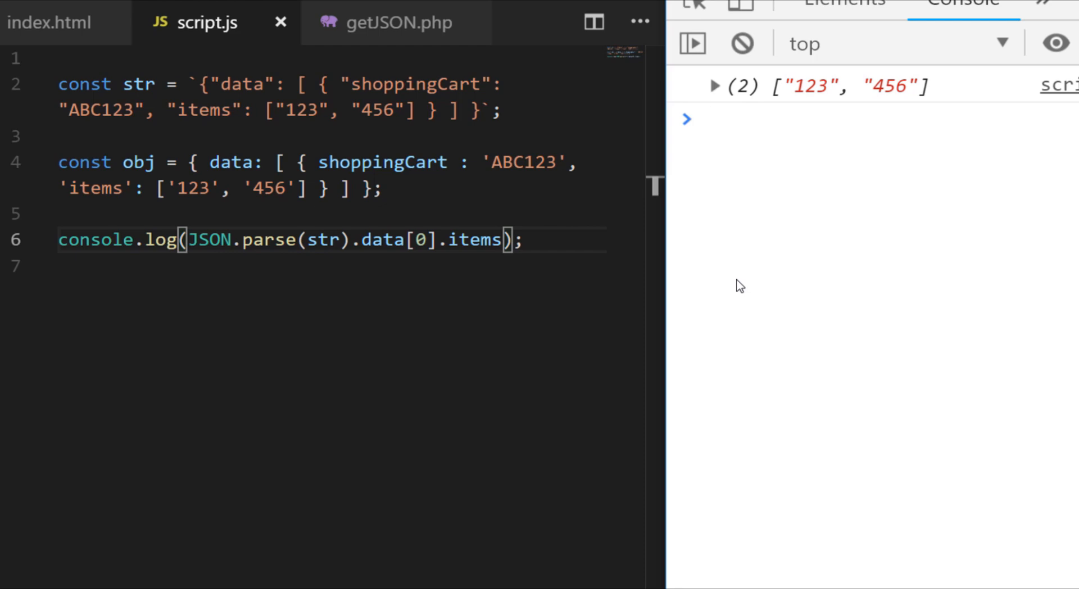
Step: Clear script.js, review getJSON.php's echoed name/languages JSON, and return to script.js
{"action": "left_click", "coordinate": [386, 23]}
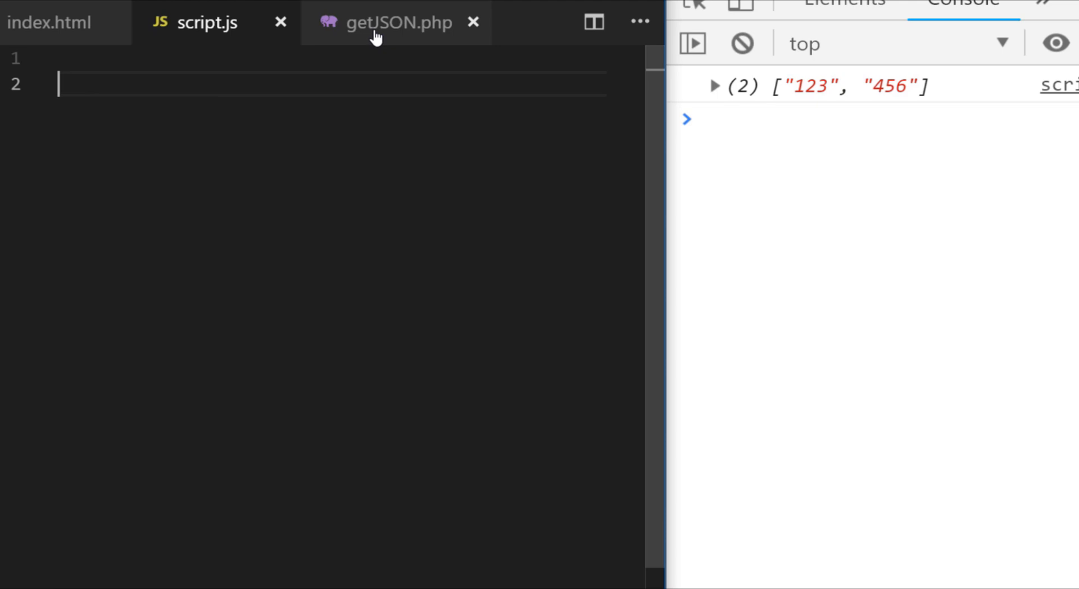
{"action": "left_click", "coordinate": [385, 23]}
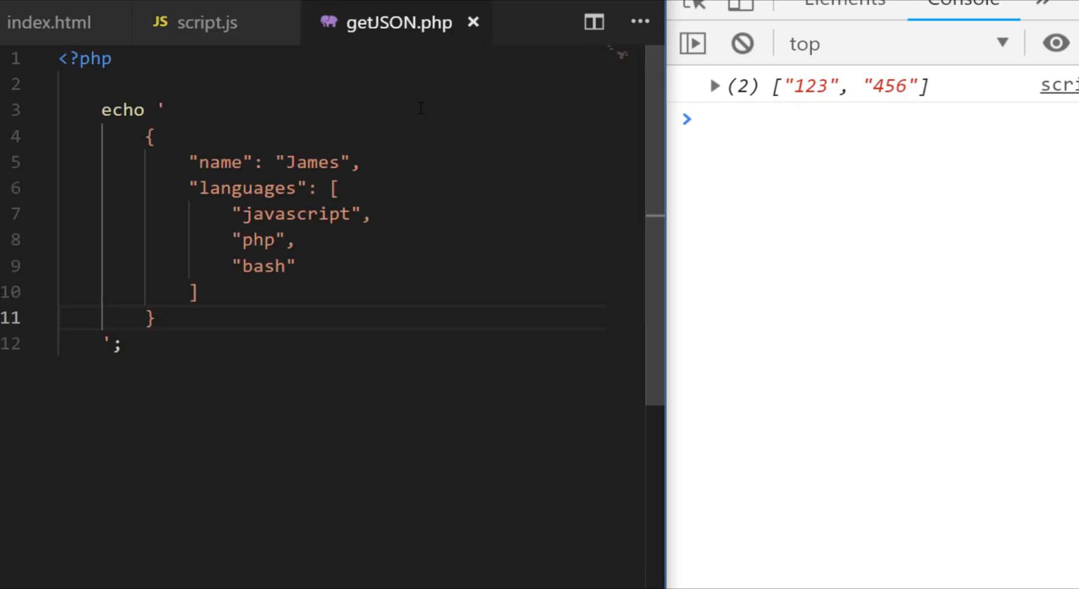
{"action": "mouse_move", "coordinate": [473, 221]}
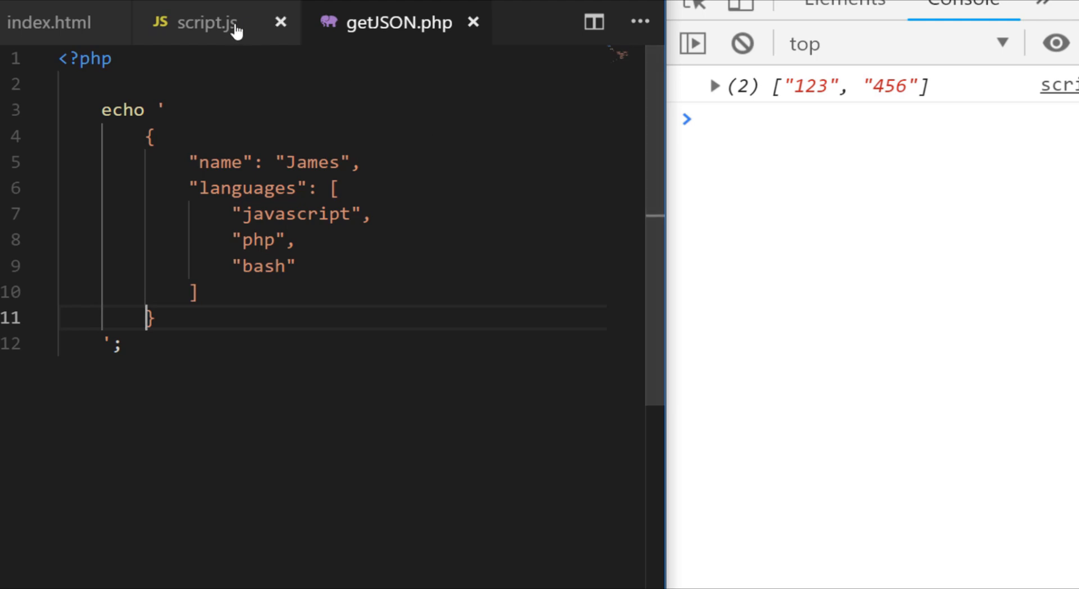
{"action": "left_click", "coordinate": [207, 23]}
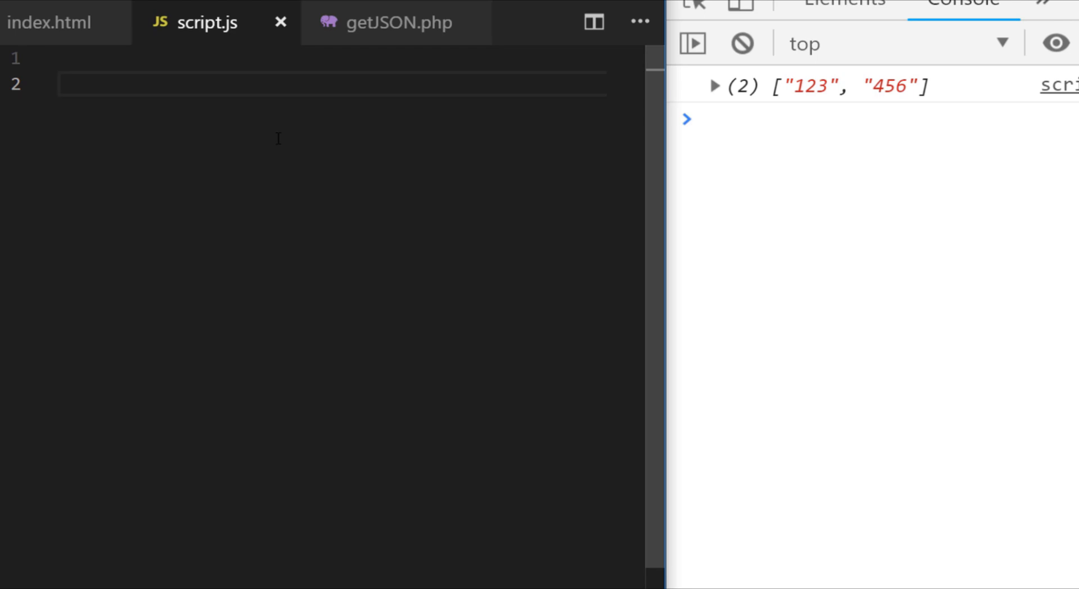
Step: Write $.get('/getJSON.php').done(data => { console.log(data) }) logging the raw response
{"action": "left_click", "coordinate": [62, 84]}
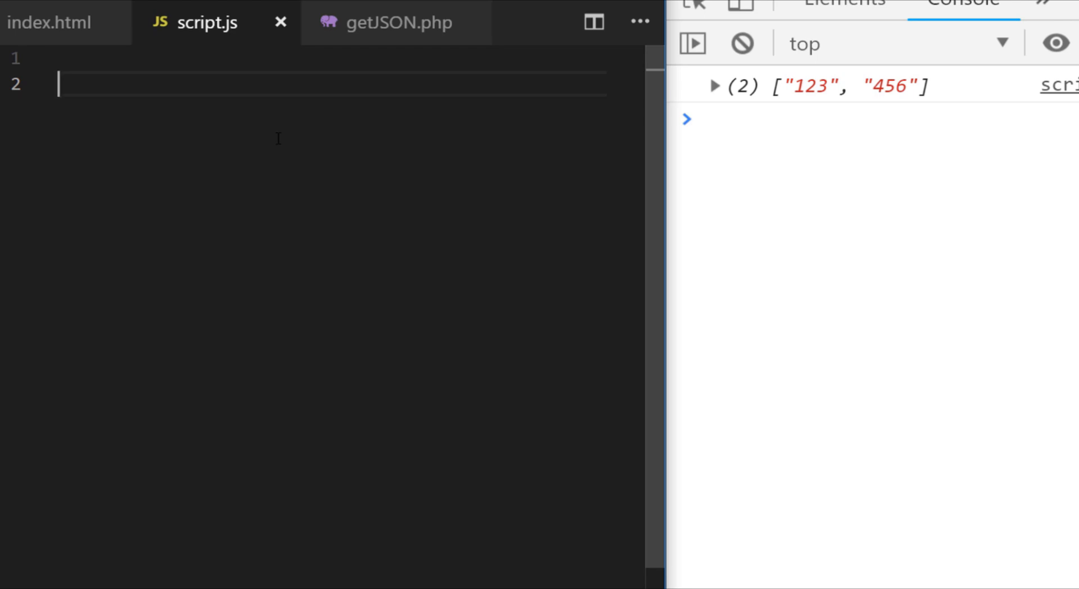
{"action": "type", "text": "$()"}
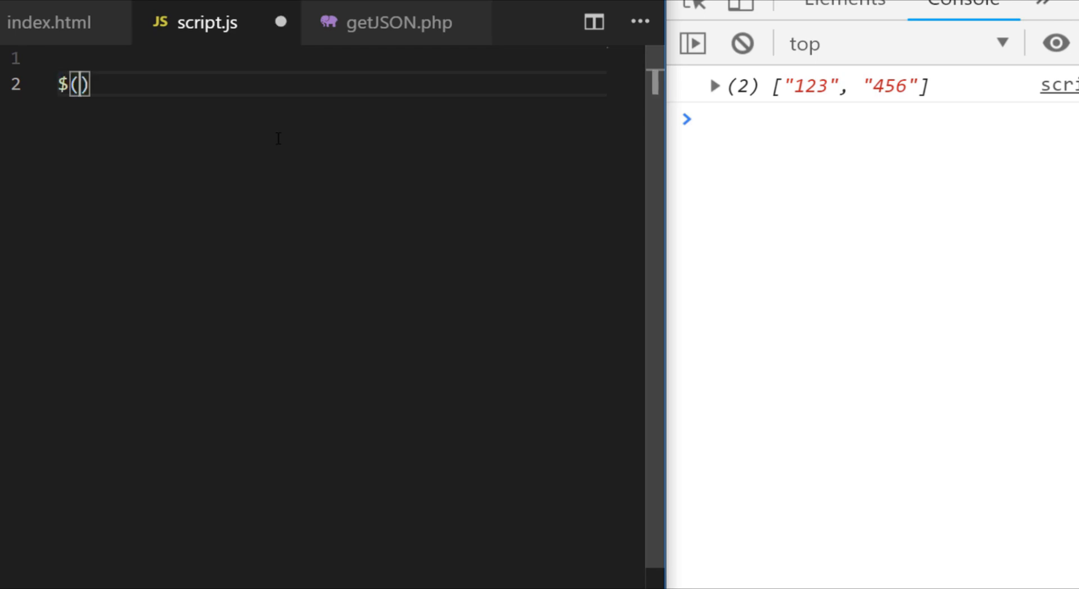
{"action": "type", "text": ".get"}
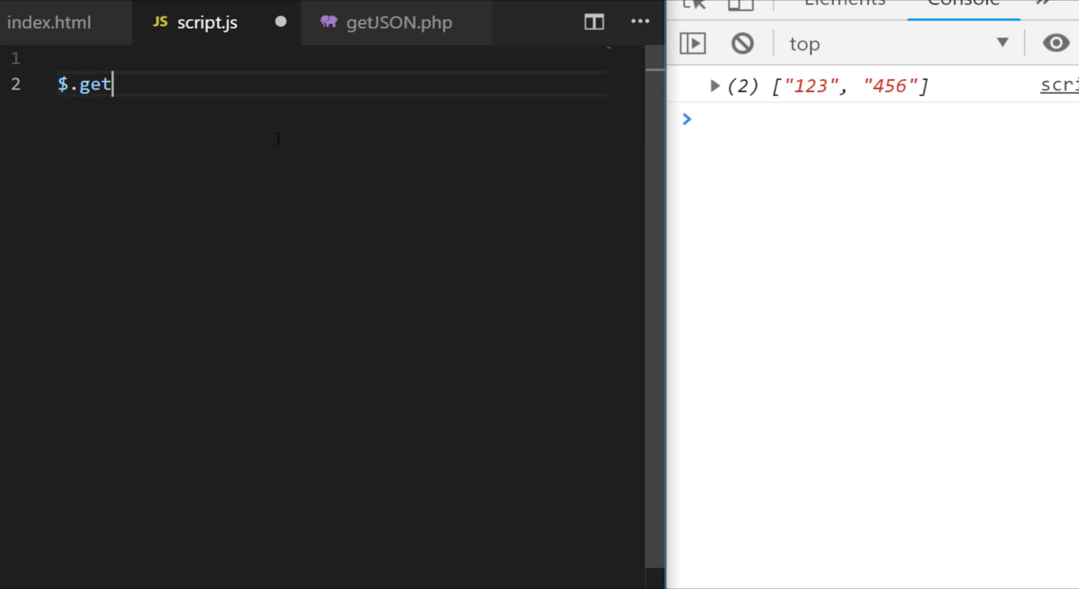
{"action": "type", "text": "('')"}
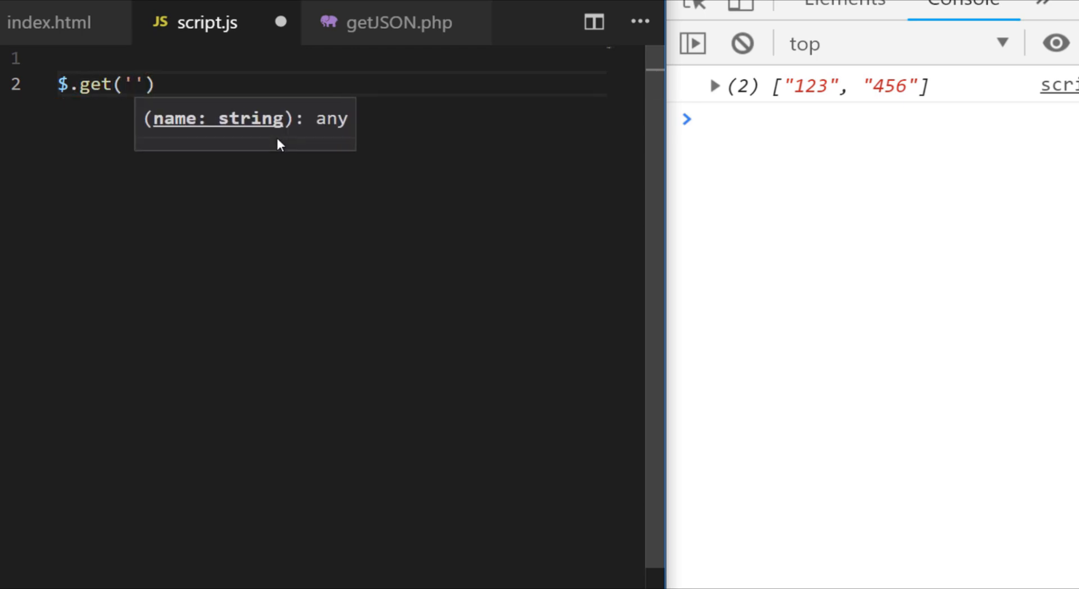
{"action": "type", "text": "/getJSON.php"}
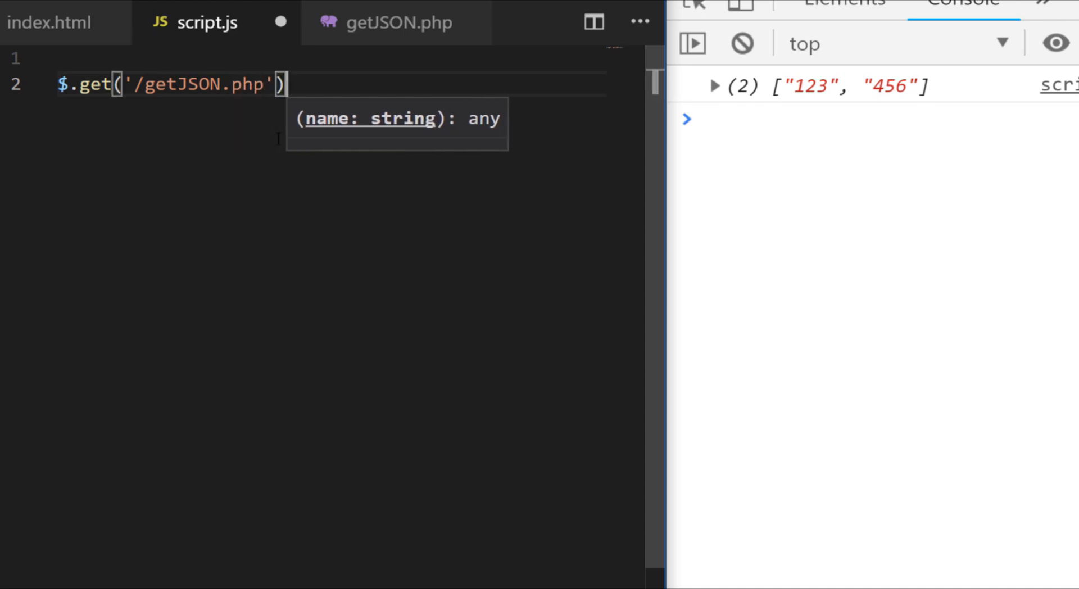
{"action": "type", "text": ".done("}
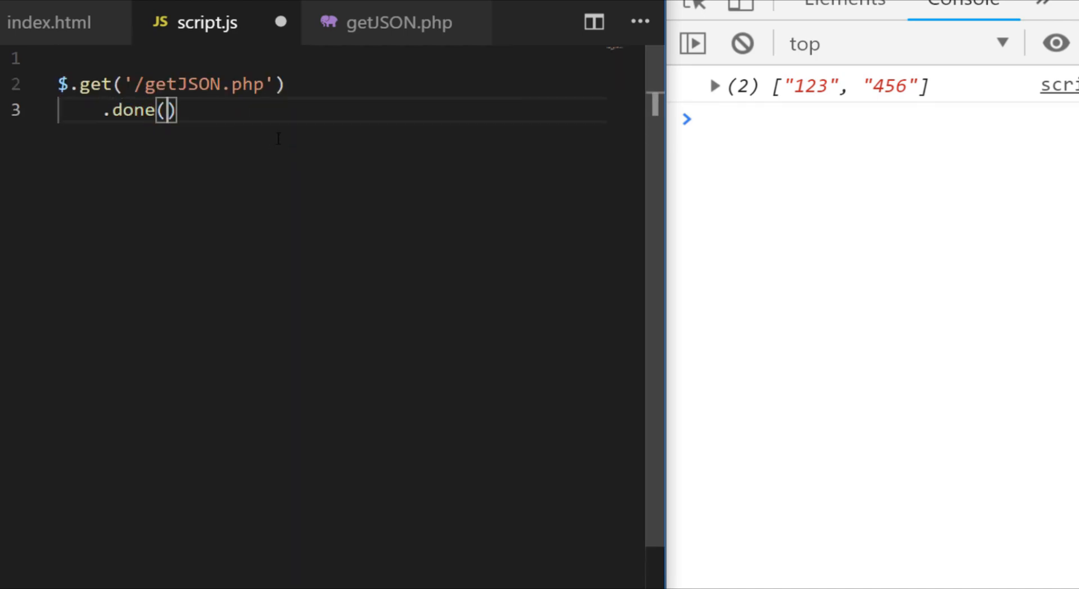
{"action": "type", "text": "data =>"}
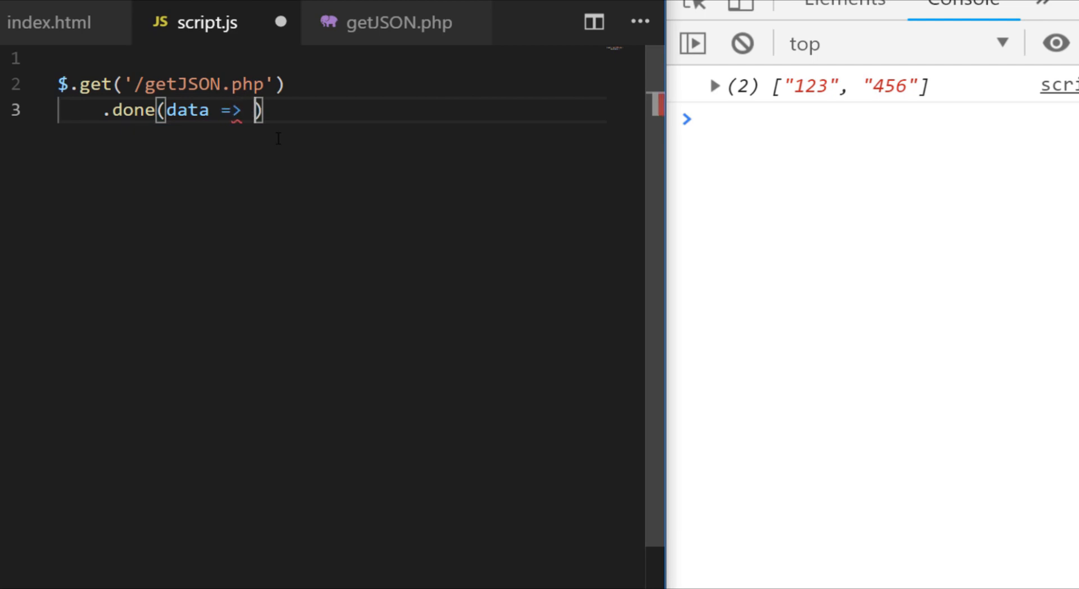
{"action": "type", "text": "{"}
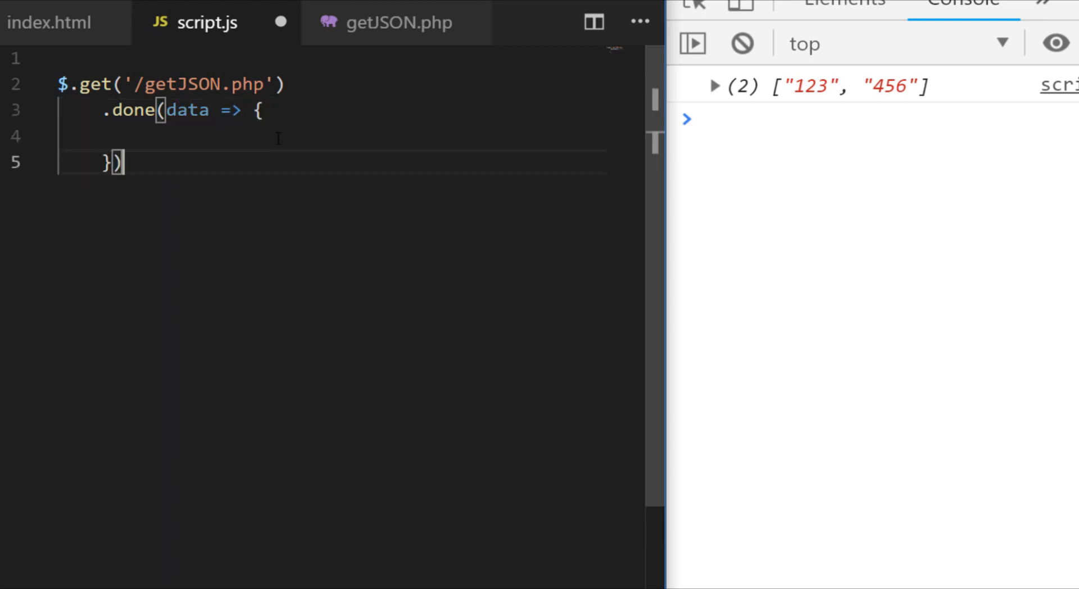
{"action": "type", "text": "console"}
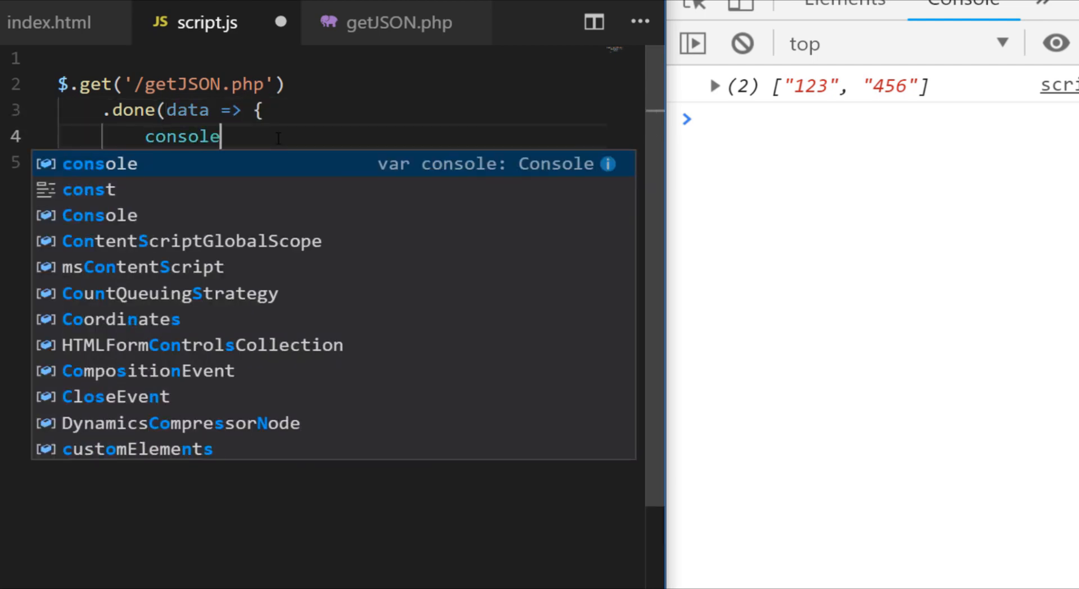
{"action": "type", "text": ".log(data);"}
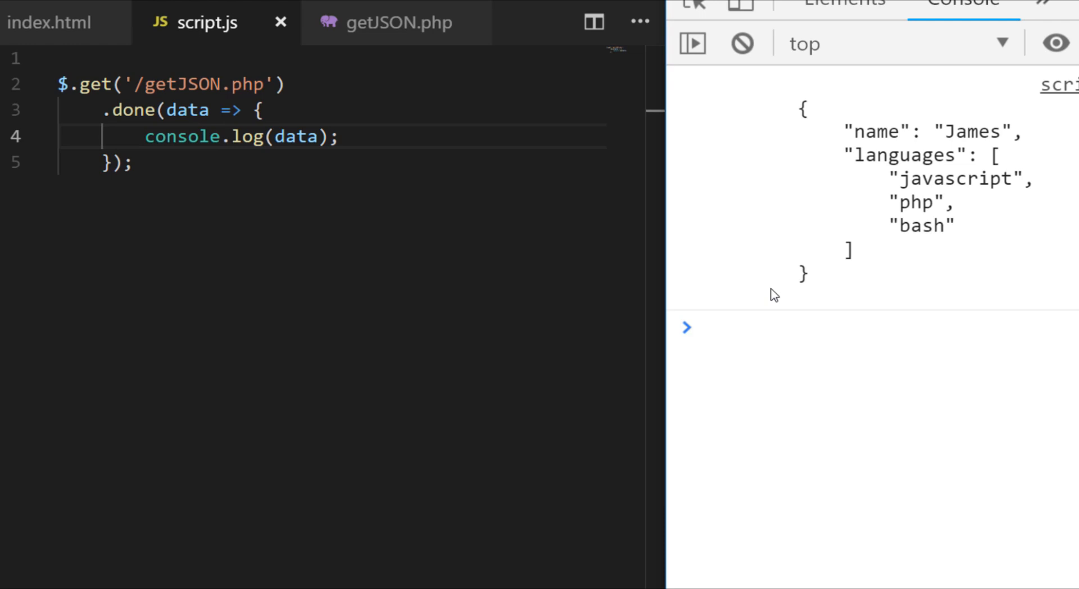
Step: Add console.log(data.name) and rerun the page, which prints undefined
{"action": "left_click", "coordinate": [341, 136]}
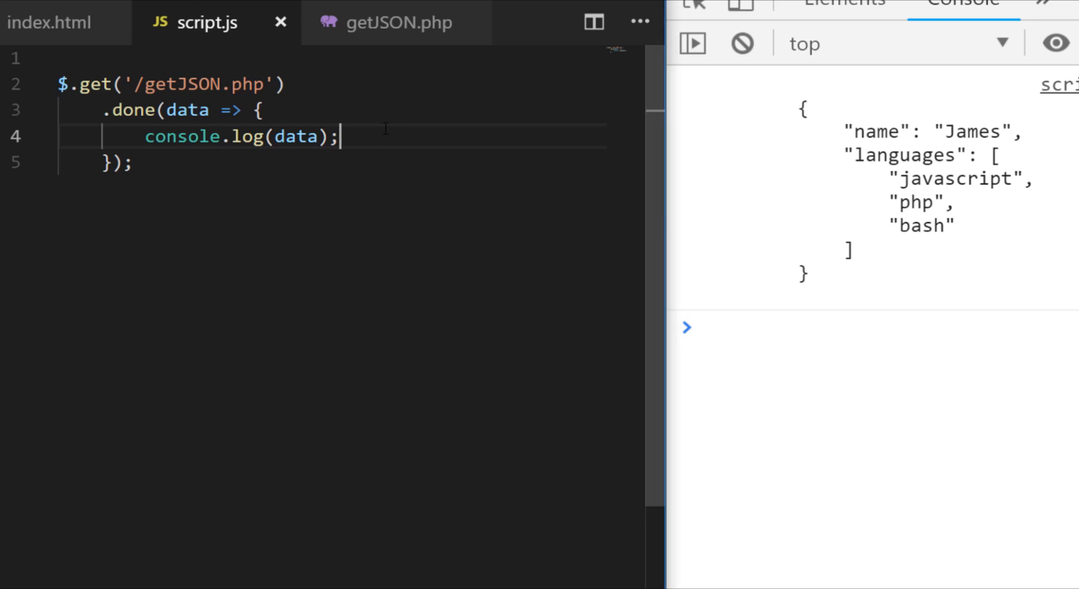
{"action": "type", "text": "co"}
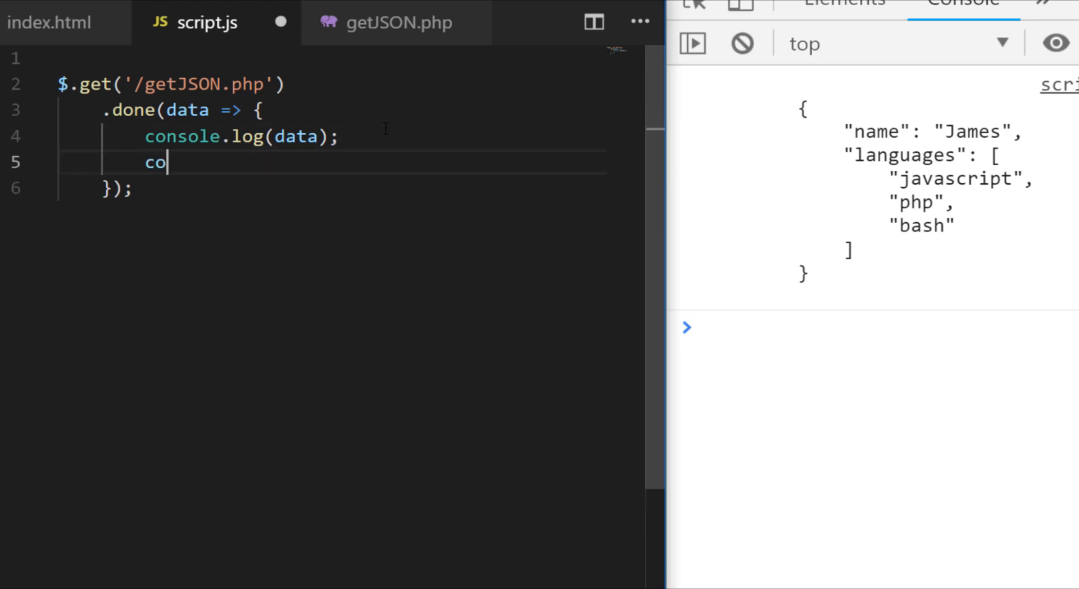
{"action": "type", "text": "nsole.log("}
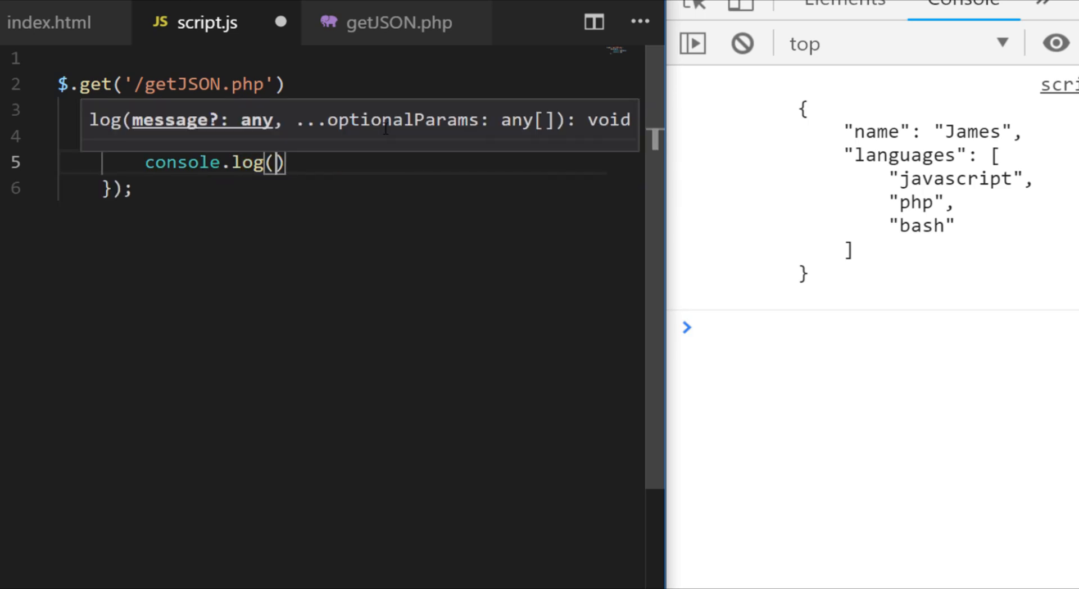
{"action": "type", "text": "data.nam"}
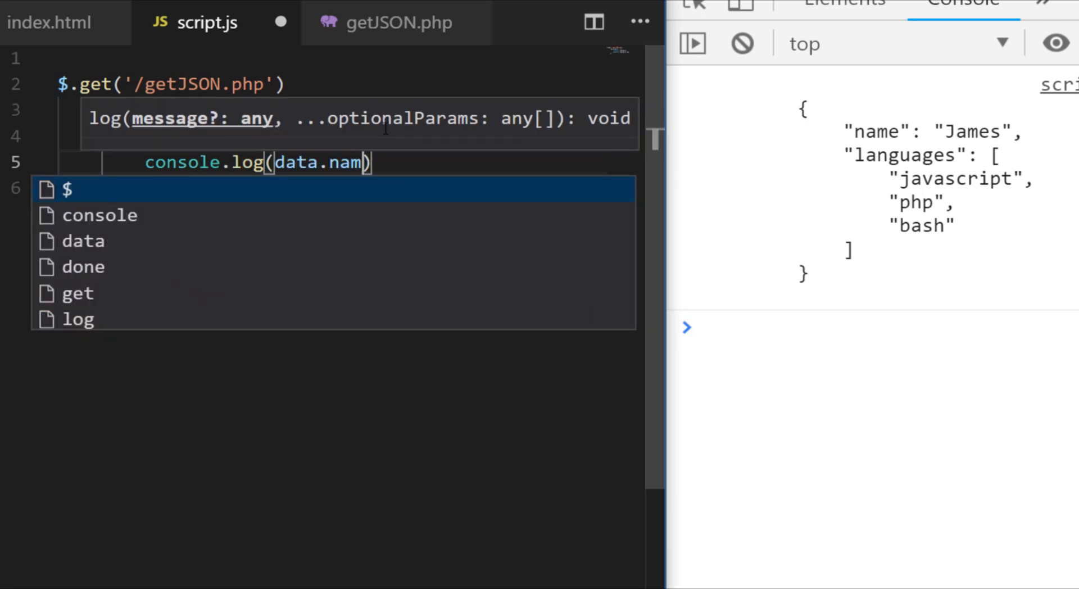
{"action": "type", "text": "e);"}
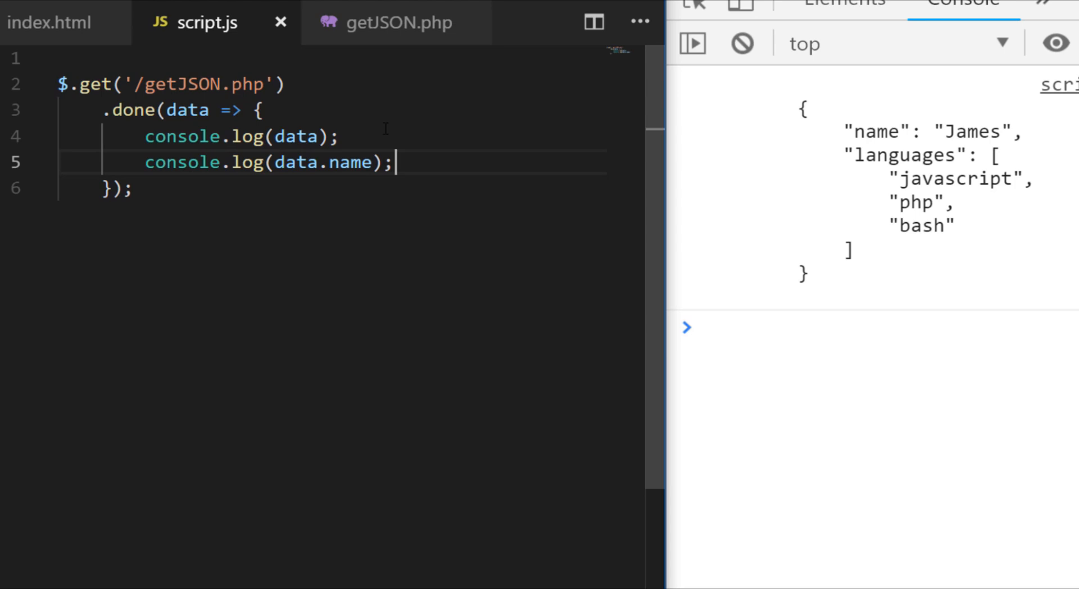
{"action": "key", "text": "Return"}
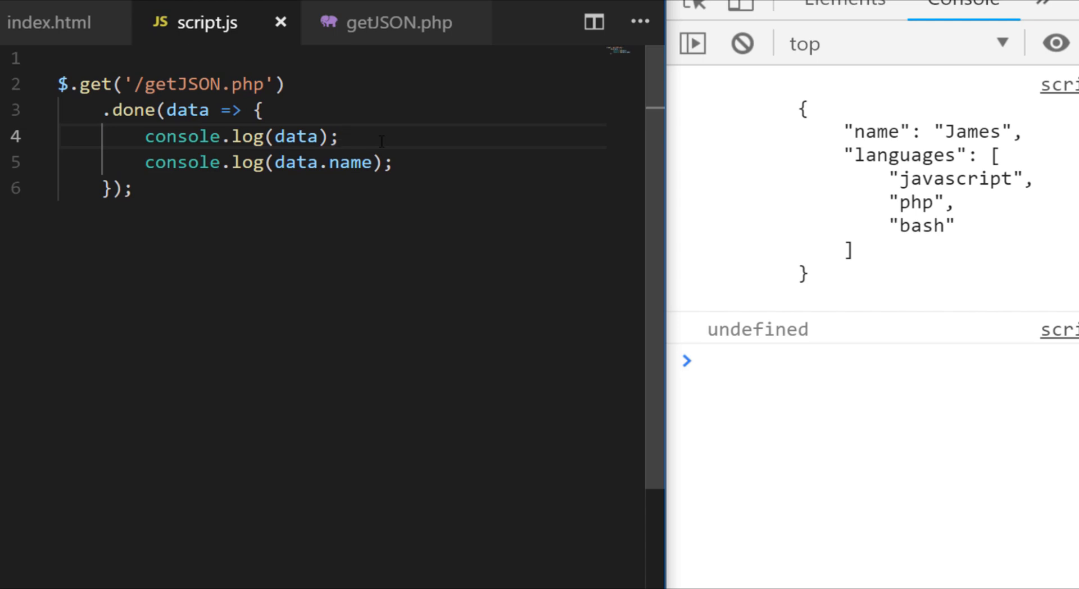
Step: Add const parseData = JSON.parse(data) and log parseData.name, printing James
{"action": "type", "text": "const parseData ="}
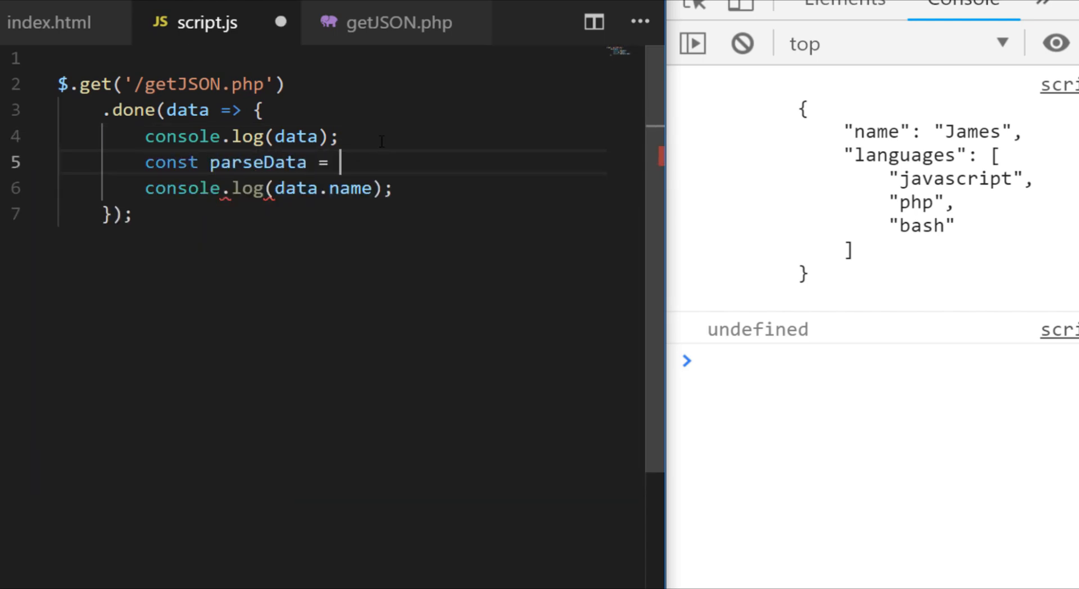
{"action": "type", "text": "JSON.parse()"}
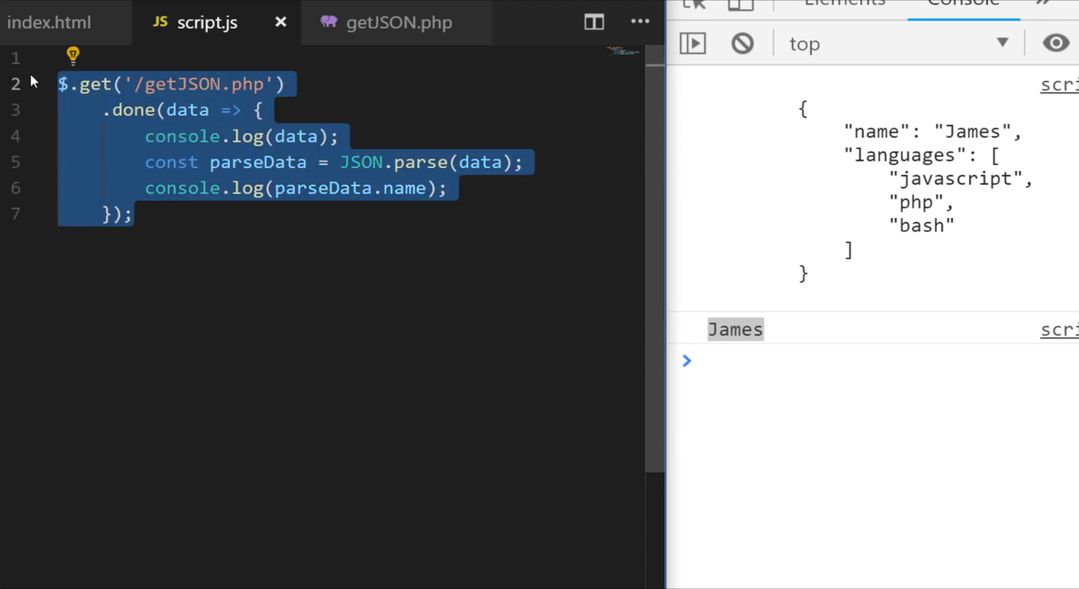
Step: Rewrite as fetch('getJSON.php').then logging JSON.parse(data).name, which throws a SyntaxError
{"action": "type", "text": "fetch('')"}
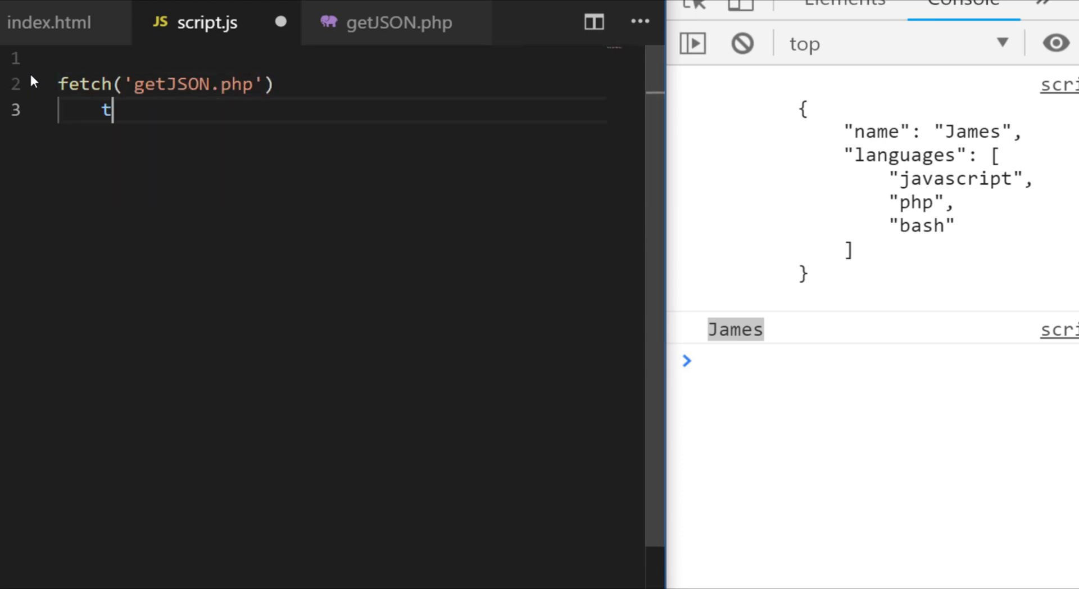
{"action": "type", "text": ".then(daa"}
{"action": "type", "text": "console.log(data);"}
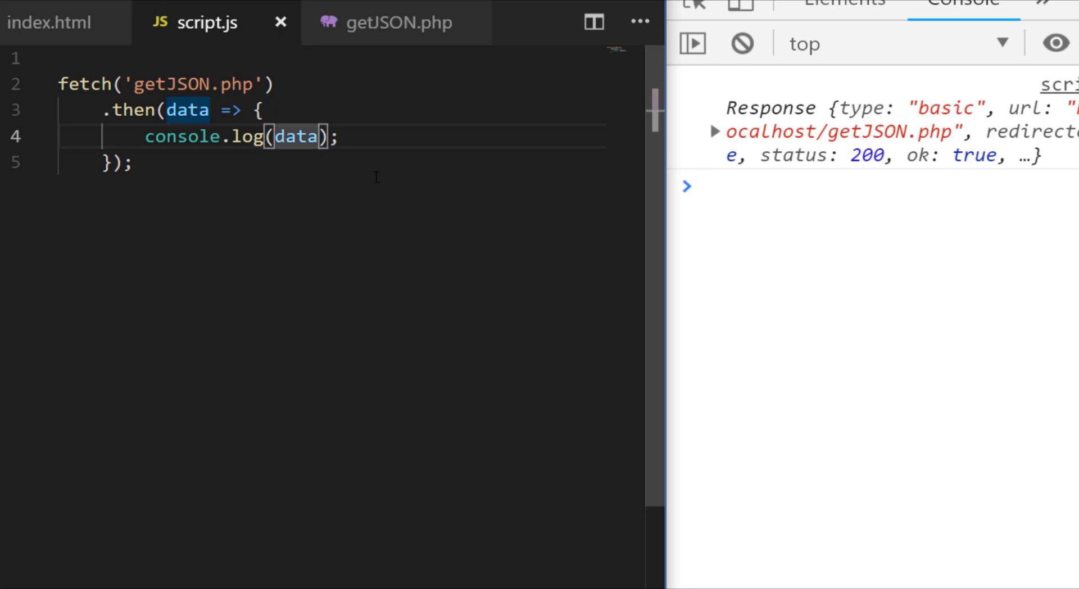
{"action": "type", "text": "."}
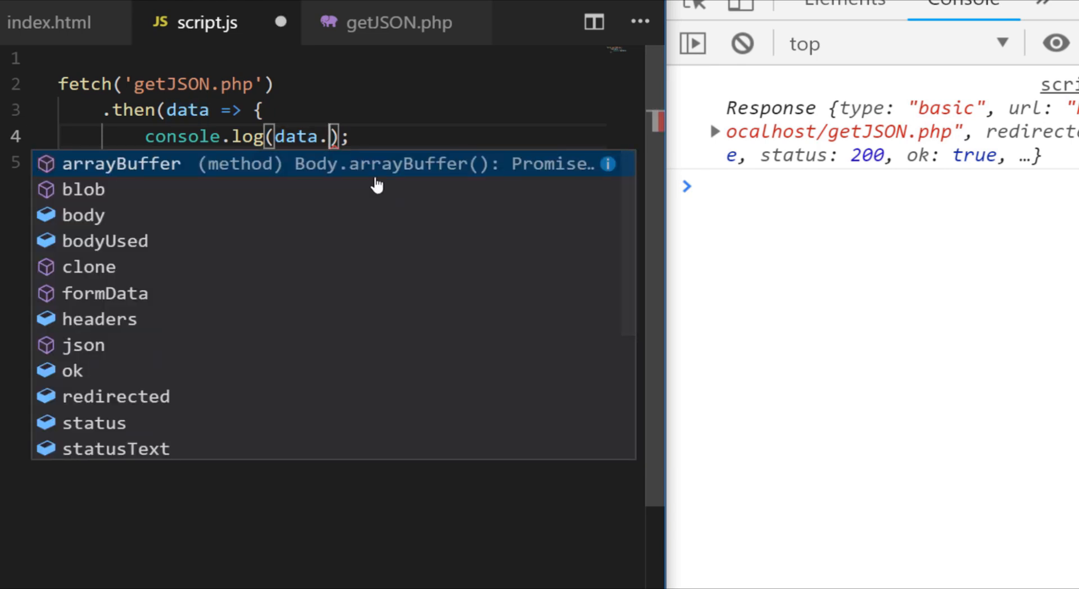
{"action": "type", "text": "name"}
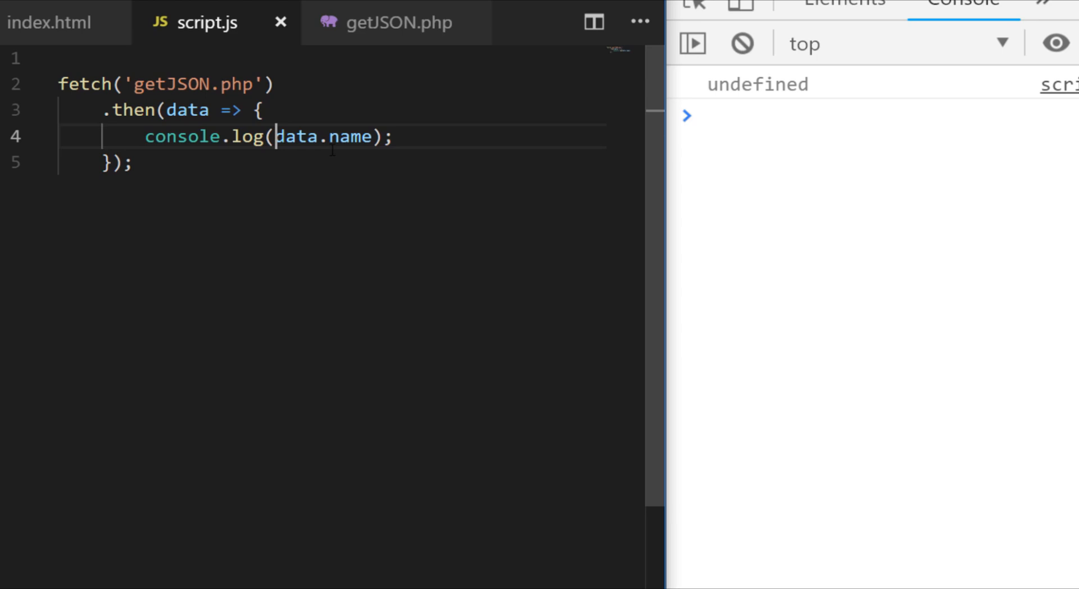
{"action": "type", "text": "JSON.parse("}
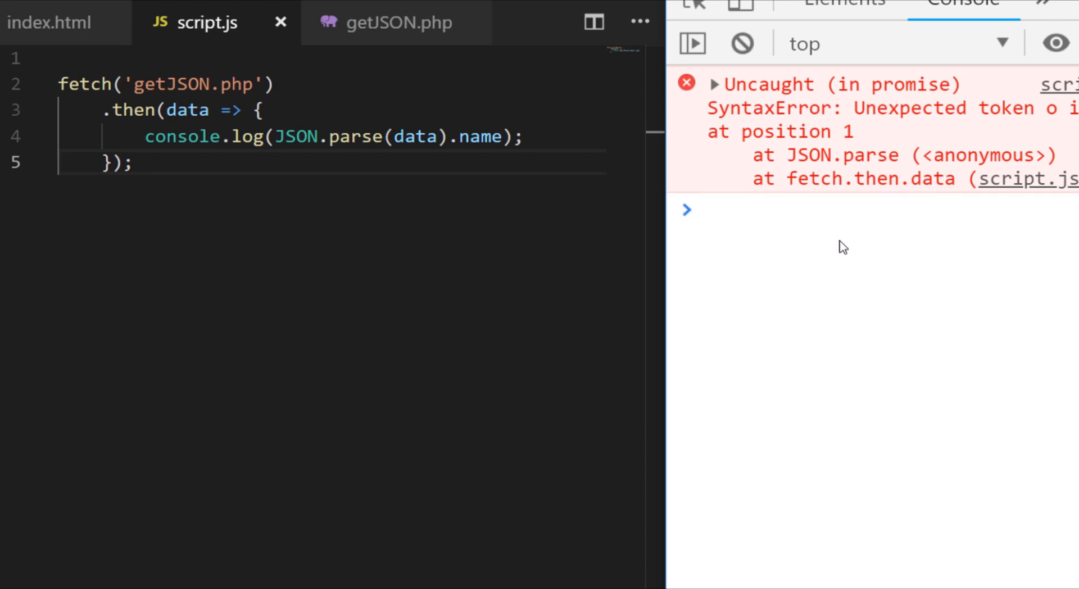
{"action": "mouse_move", "coordinate": [907, 286]}
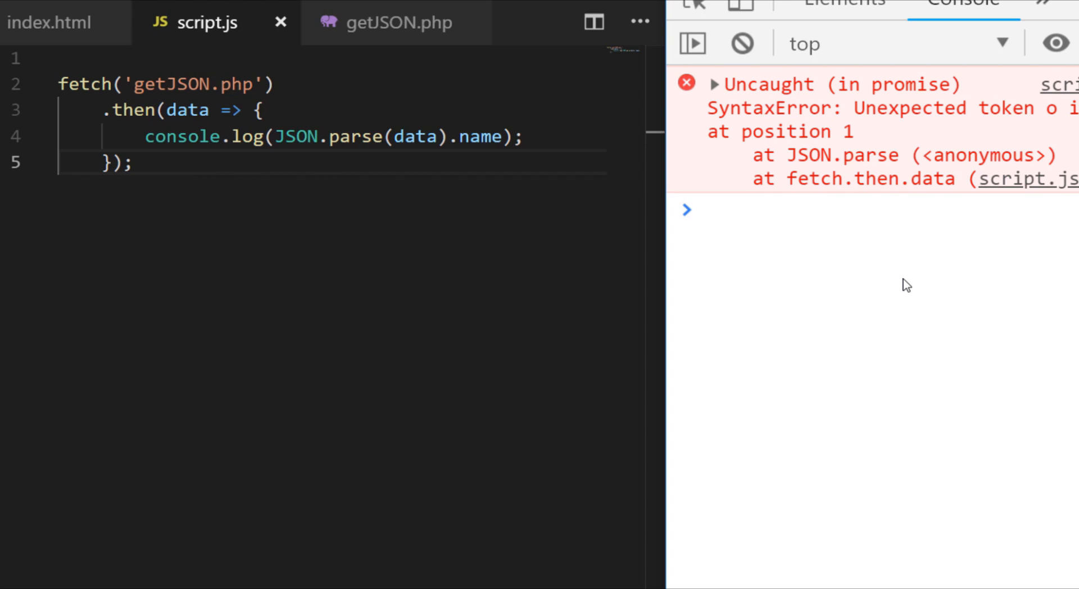
{"action": "left_click", "coordinate": [709, 210]}
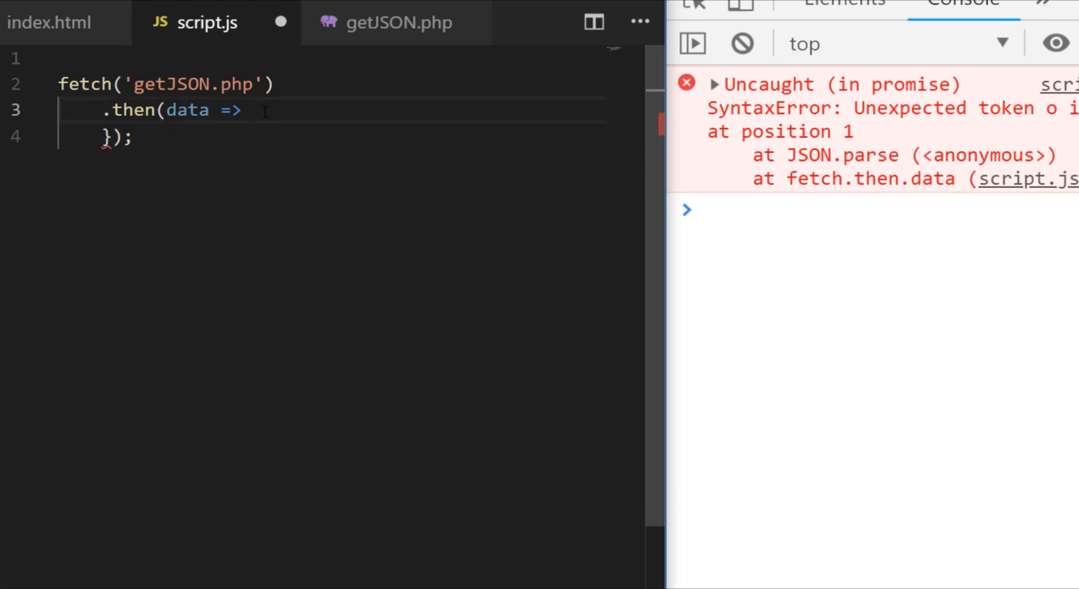
Step: Chain .then(data => data.json()) before logging data, showing James and three languages
{"action": "type", "text": "data.json())"}
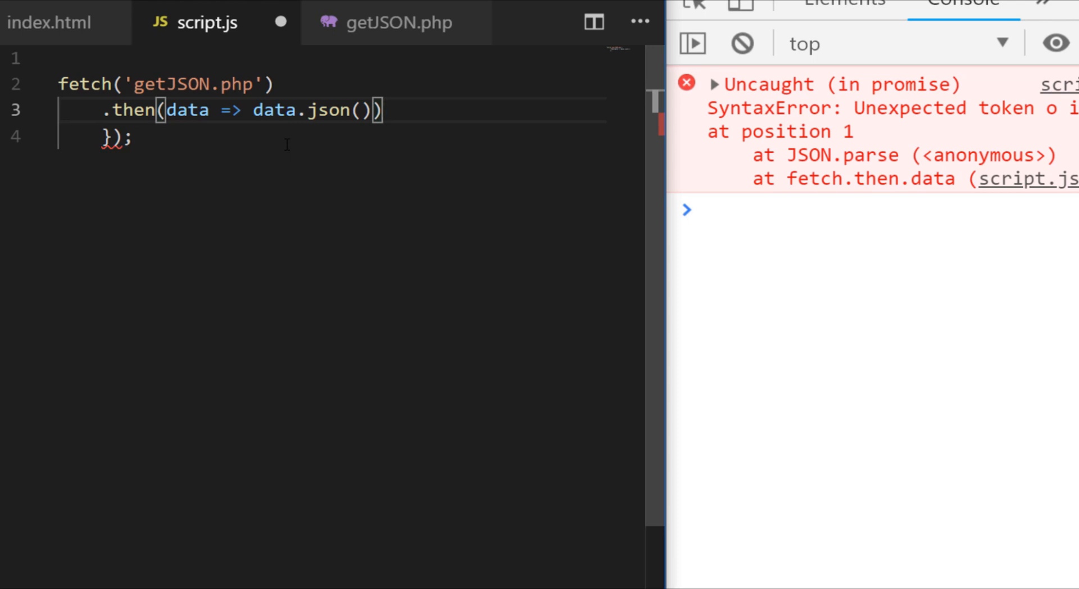
{"action": "type", "text": ".the"}
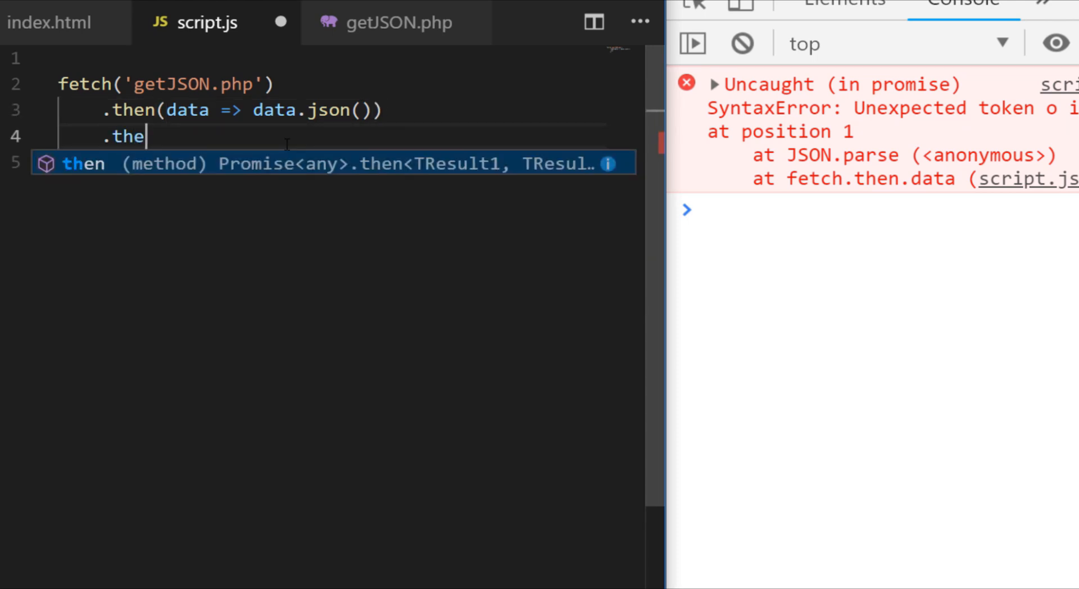
{"action": "type", "text": "n(data => {"}
{"action": "left_click", "coordinate": [345, 163]}
{"action": "type", "text": "c"}
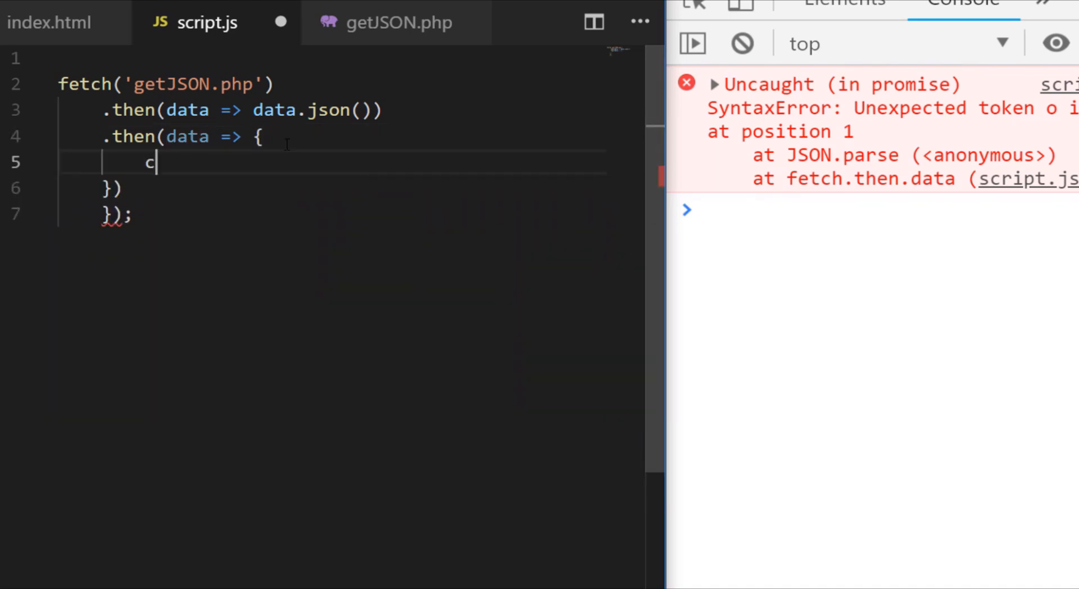
{"action": "type", "text": "onsole.log(data);"}
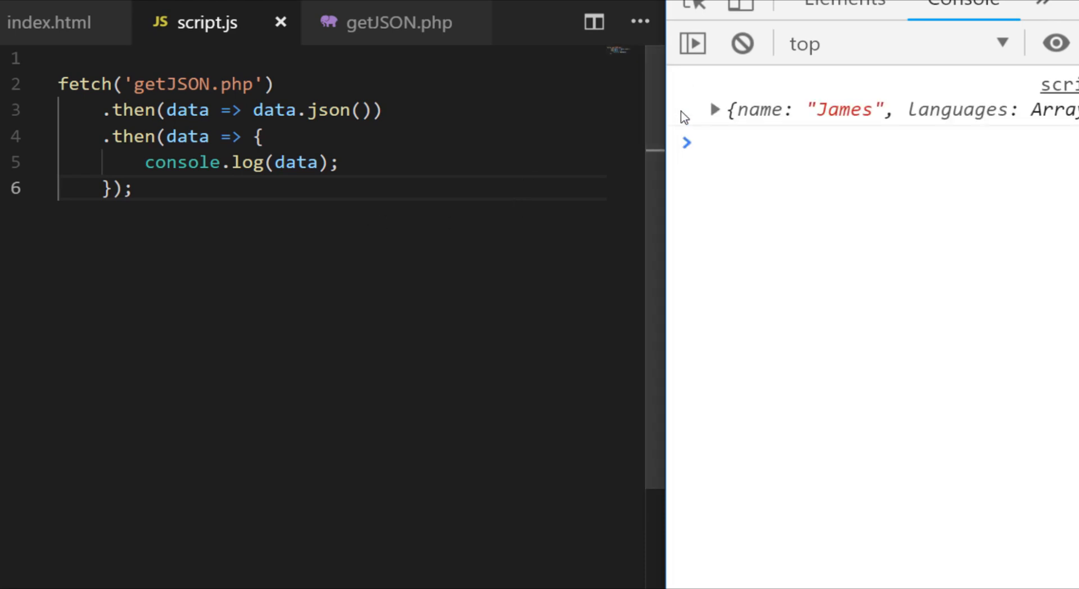
{"action": "left_click", "coordinate": [714, 109]}
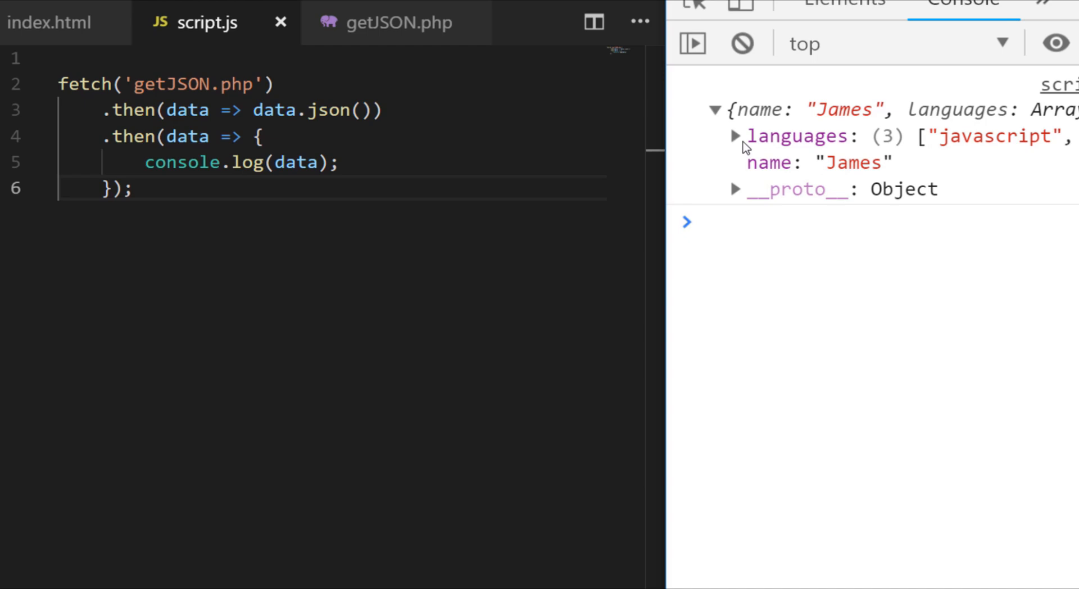
{"action": "left_click", "coordinate": [734, 136]}
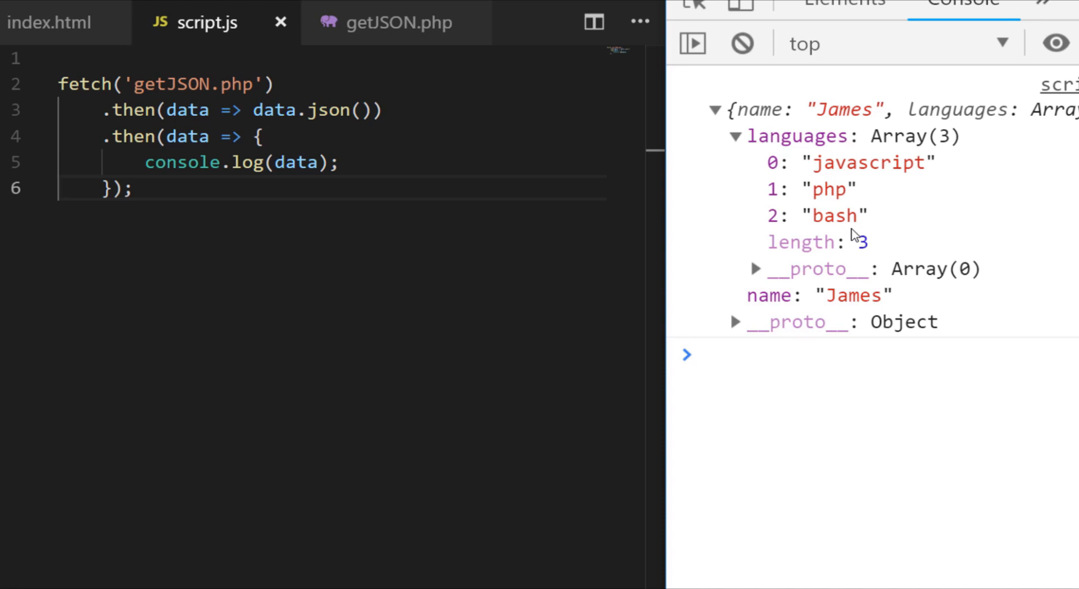
{"action": "mouse_move", "coordinate": [369, 22]}
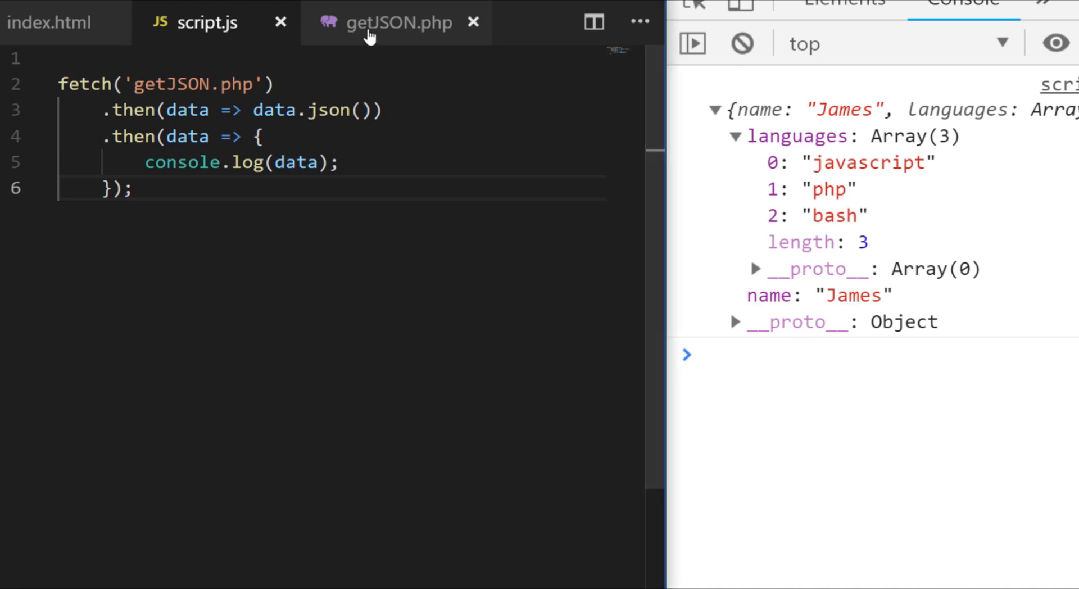
Step: Save getJSON.php, return to script.js, and reopen the fetch chain's closing line for another step
{"action": "left_click", "coordinate": [396, 23]}
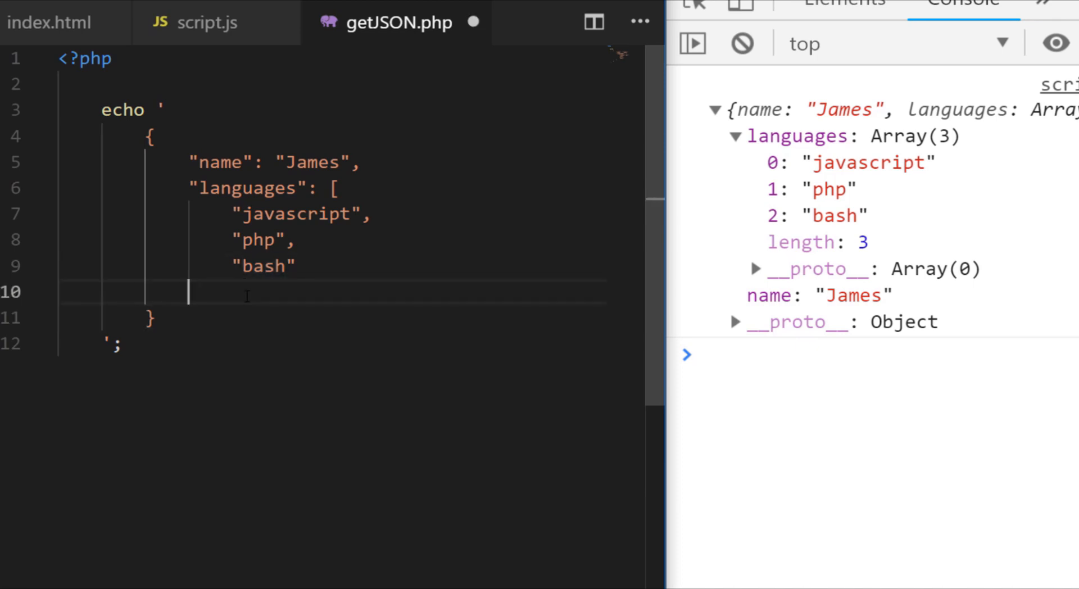
{"action": "key", "text": "ctrl+s"}
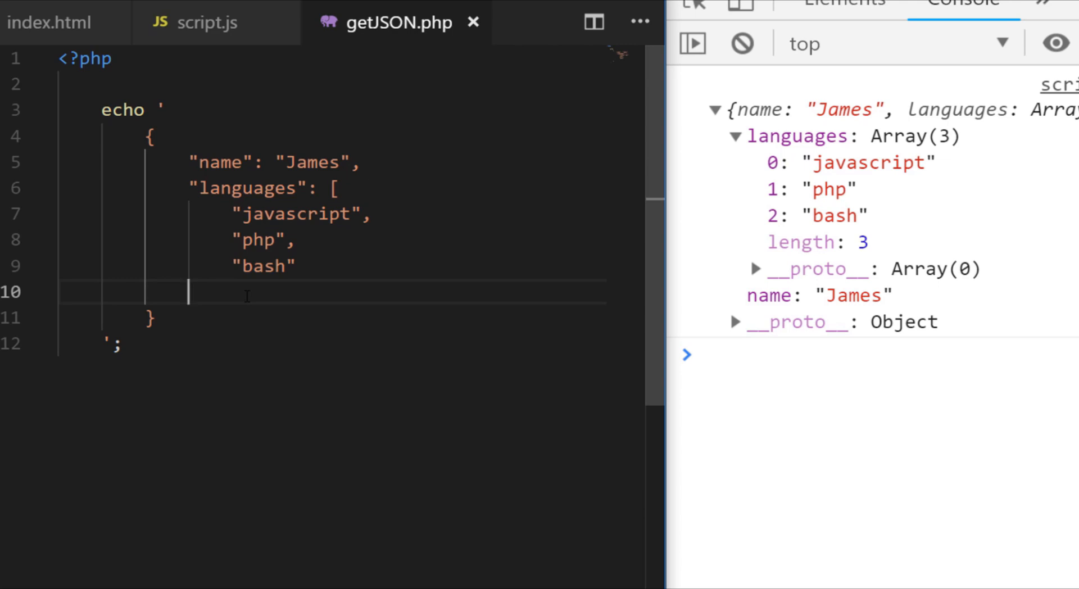
{"action": "mouse_move", "coordinate": [297, 13]}
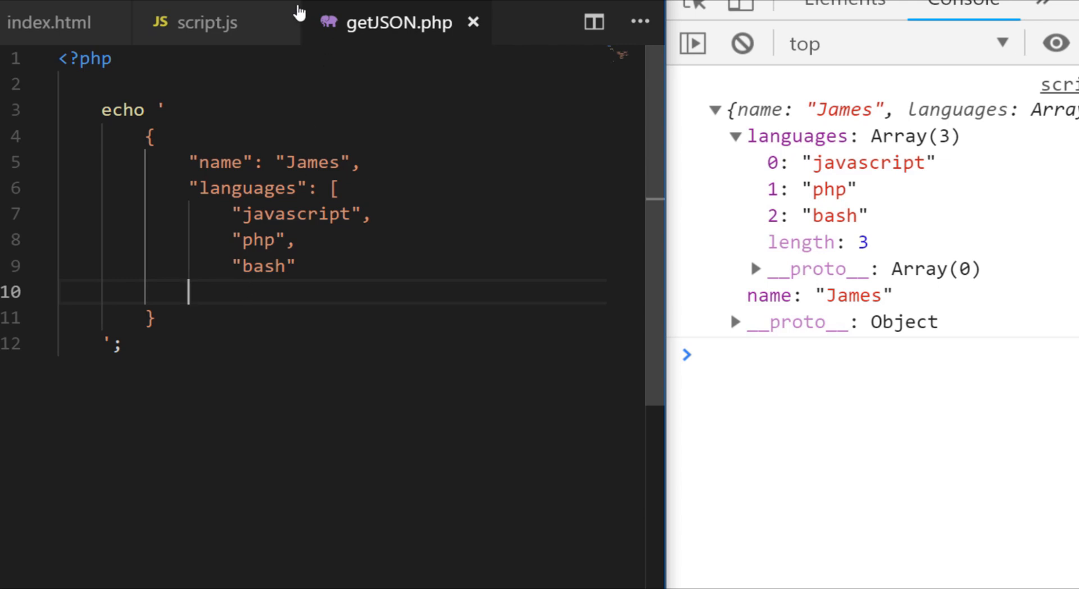
{"action": "left_click", "coordinate": [207, 23]}
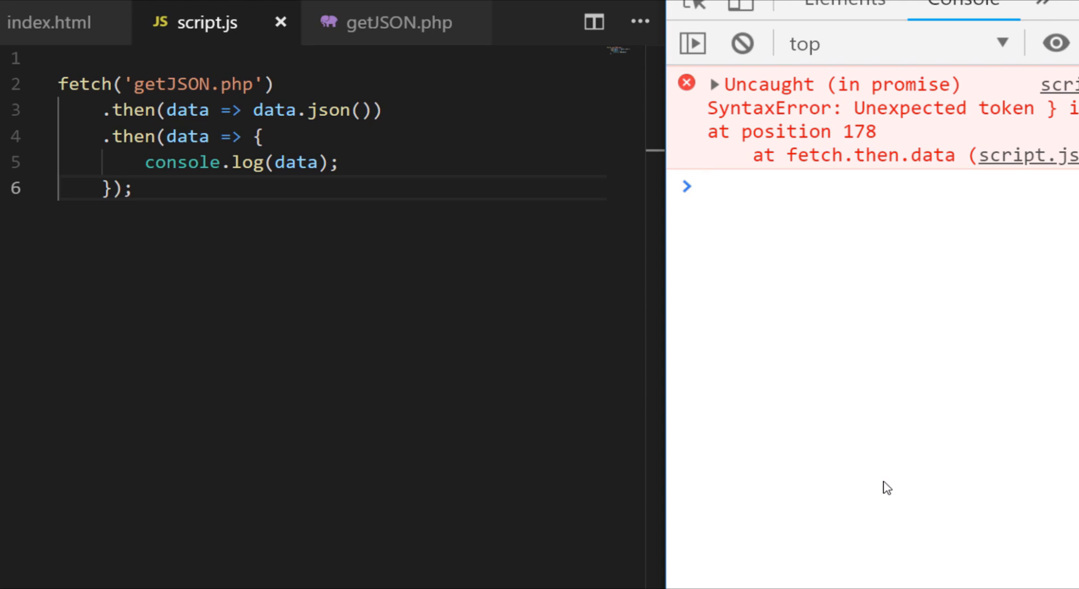
{"action": "left_click", "coordinate": [756, 185]}
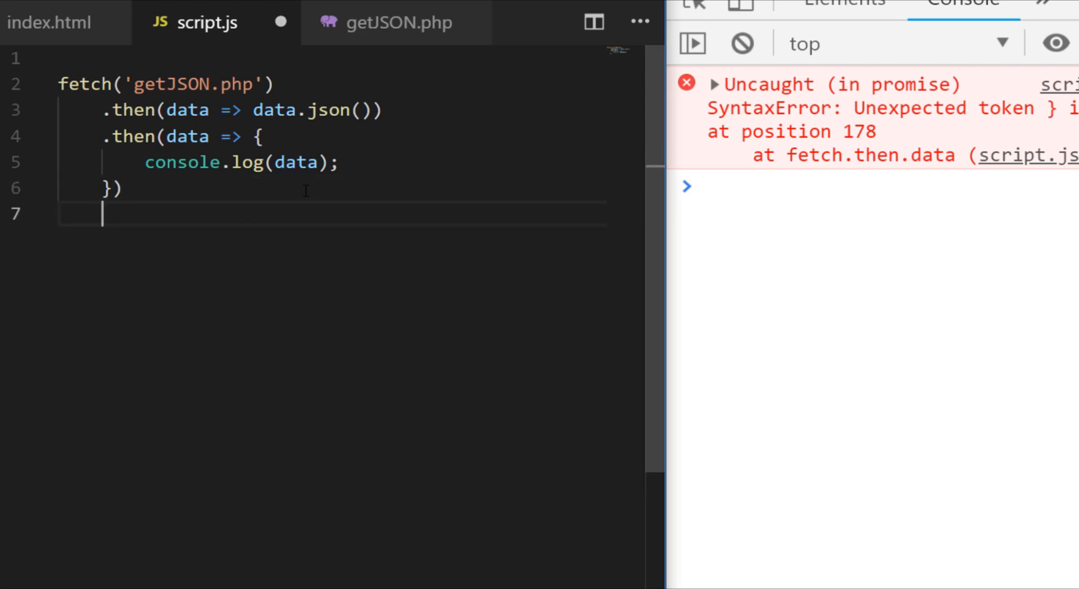
Step: Add .catch(error => { console.log(error); }) to the fetch chain
{"action": "type", "text": ".catch"}
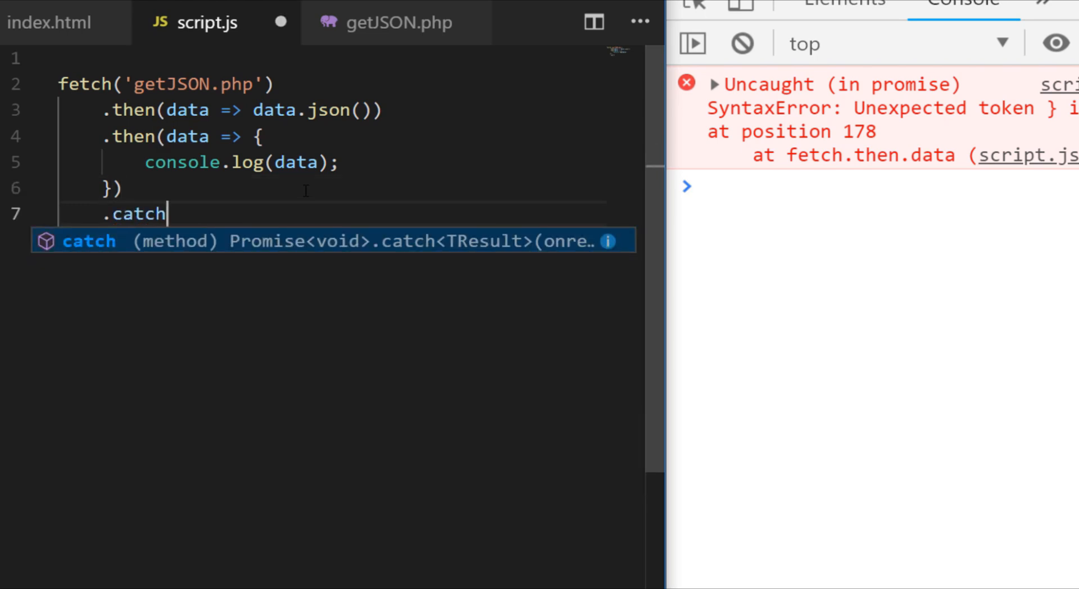
{"action": "type", "text": "(error => {"}
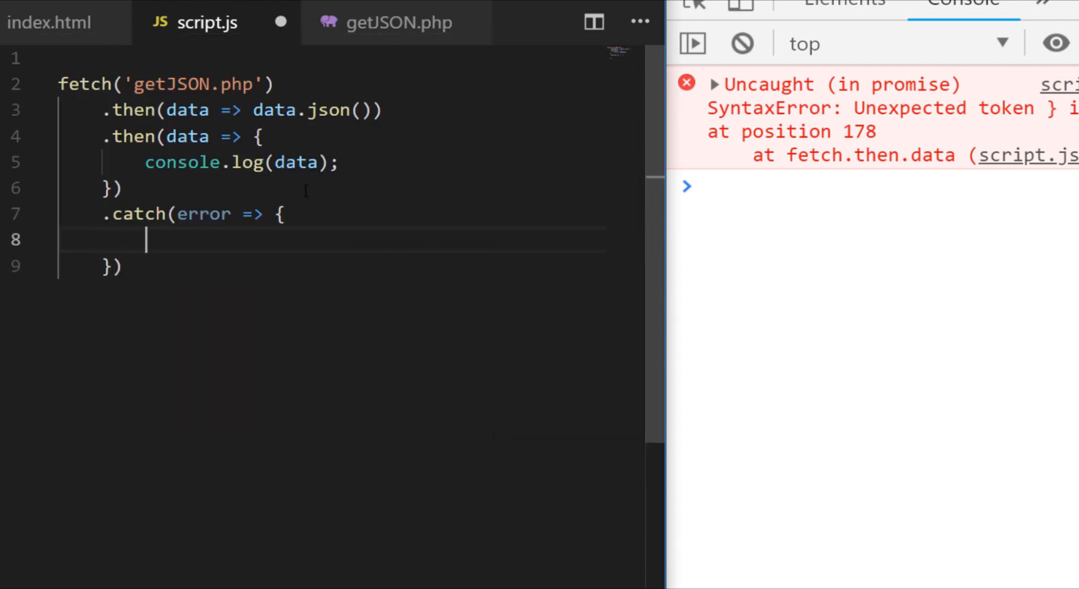
{"action": "type", "text": "conso."}
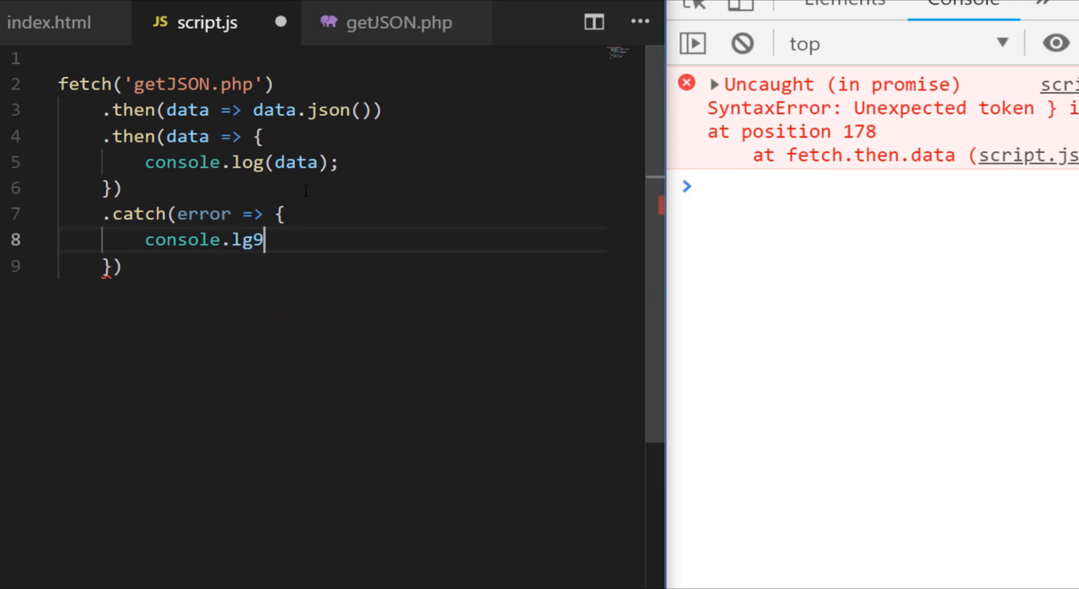
{"action": "type", "text": "og(error);"}
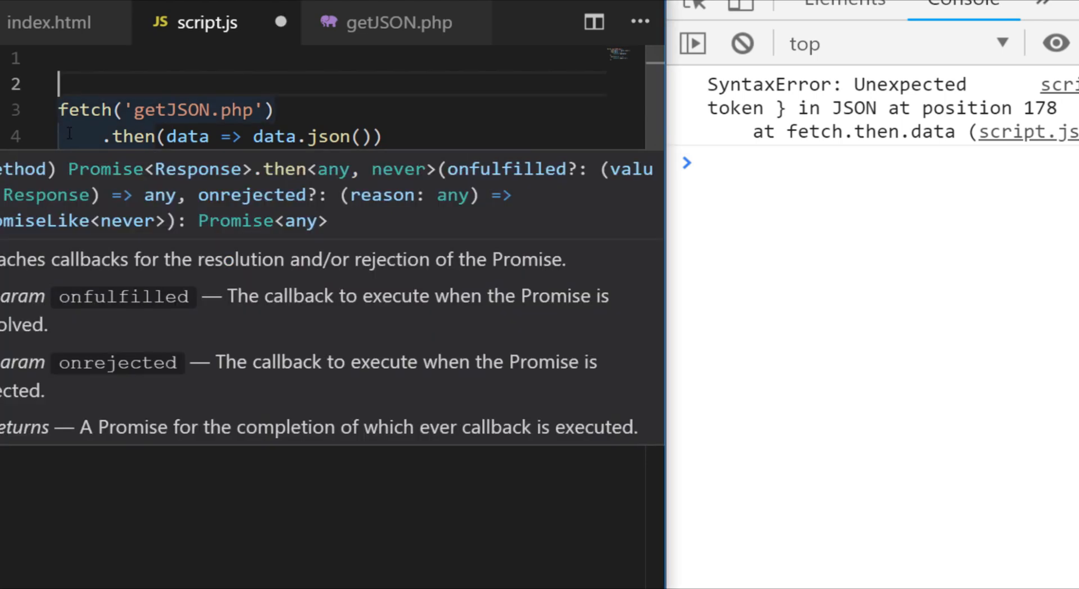
Step: Declare let dataObject, assign dataObject = data in then and dataObject = {} in catch
{"action": "type", "text": "let"}
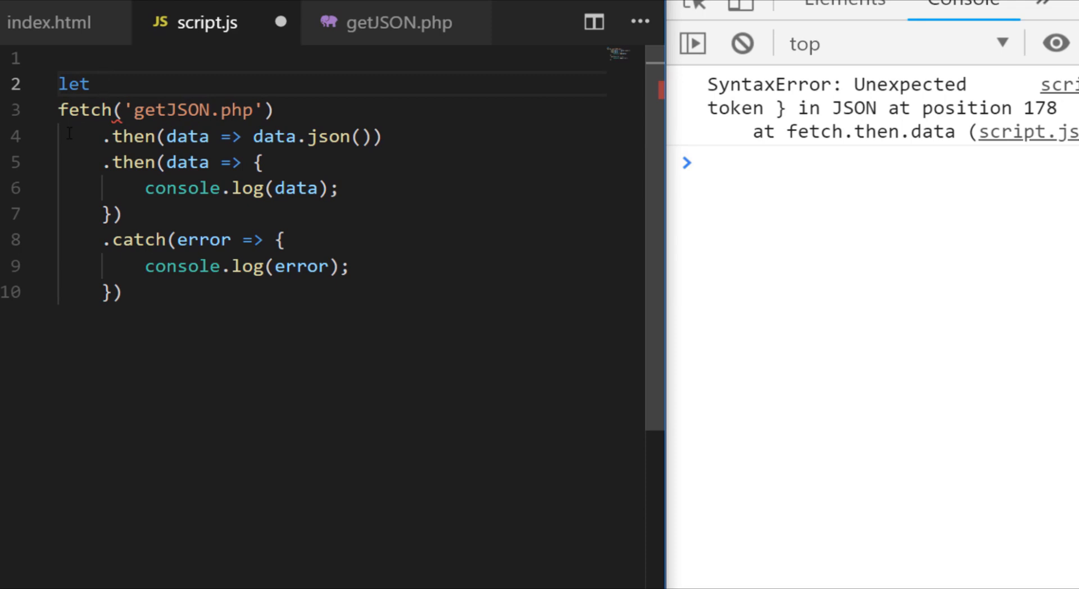
{"action": "type", "text": "dataObject;"}
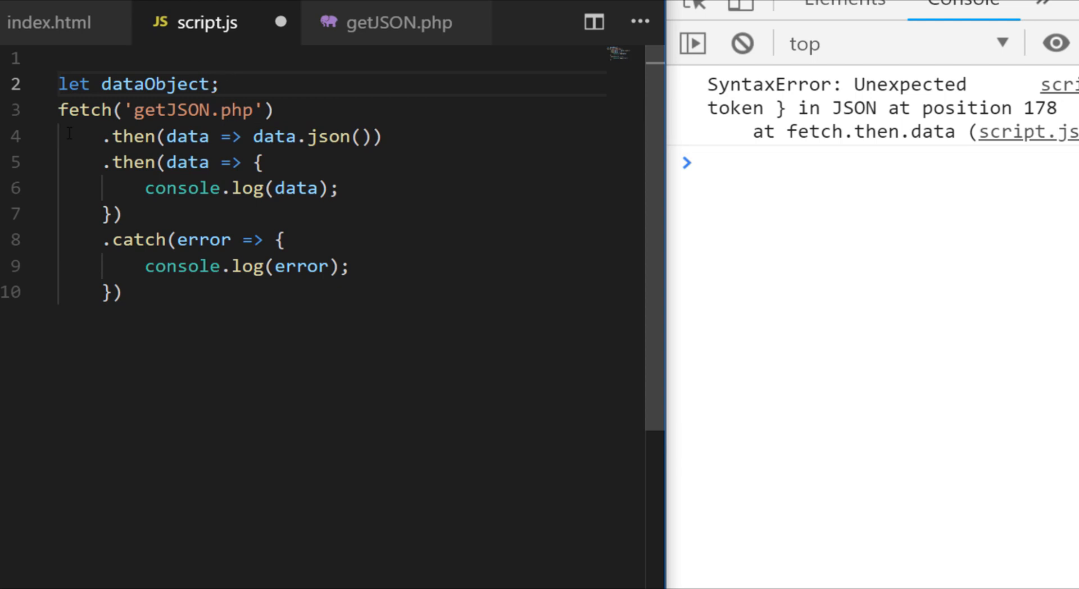
{"action": "key", "text": "Enter"}
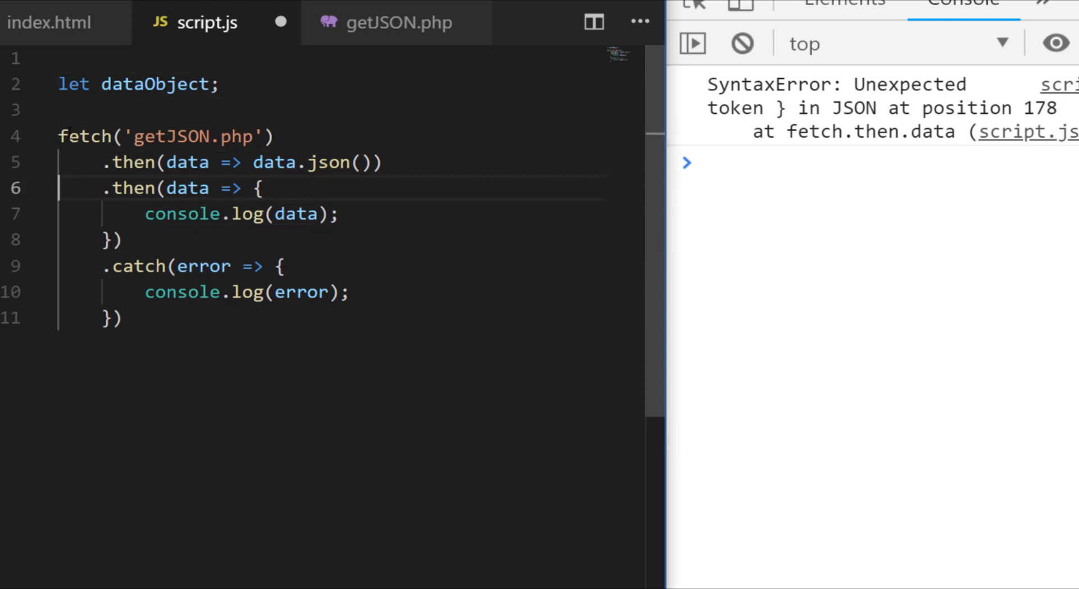
{"action": "left_click", "coordinate": [262, 187]}
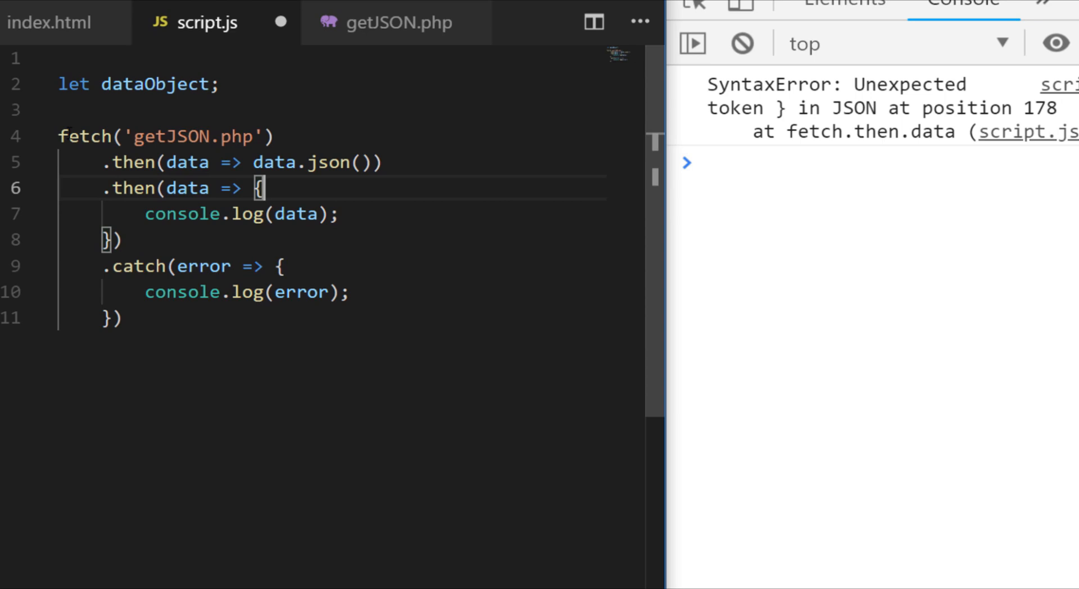
{"action": "type", "text": "dat"}
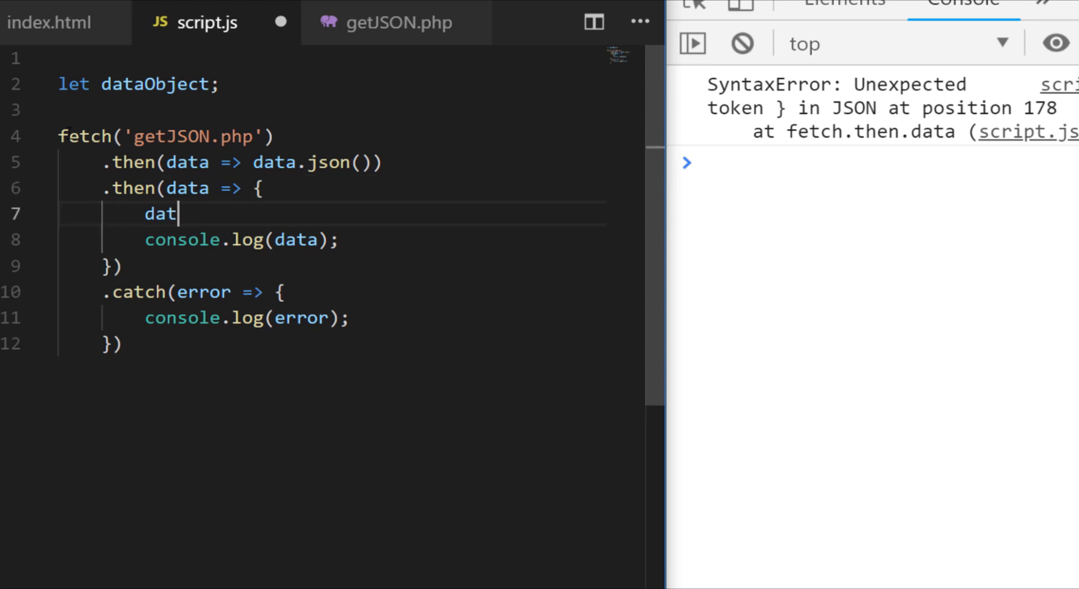
{"action": "type", "text": "aObjec"}
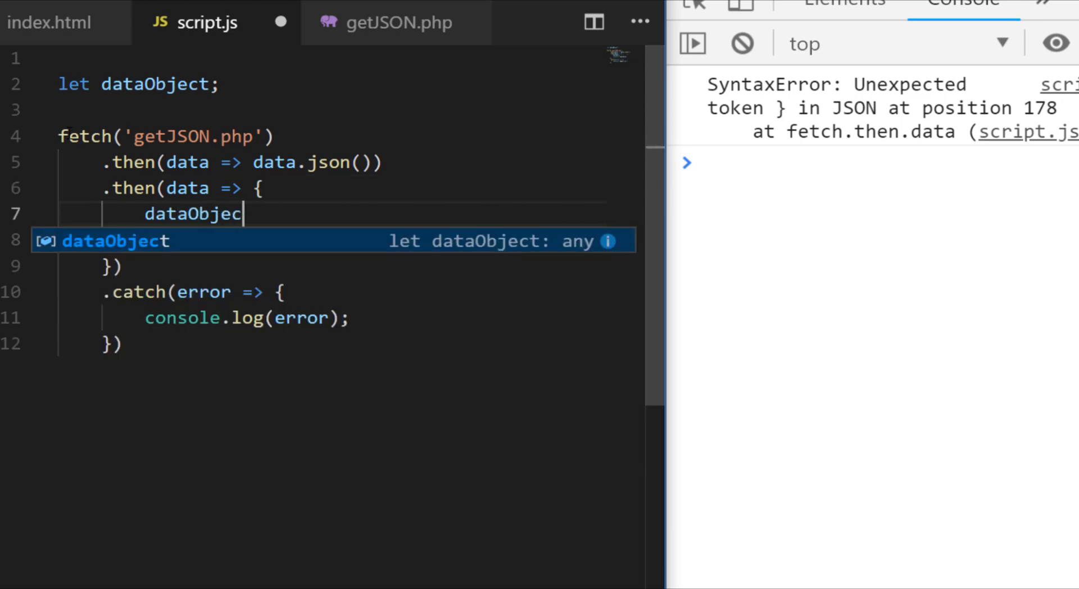
{"action": "type", "text": "= data;"}
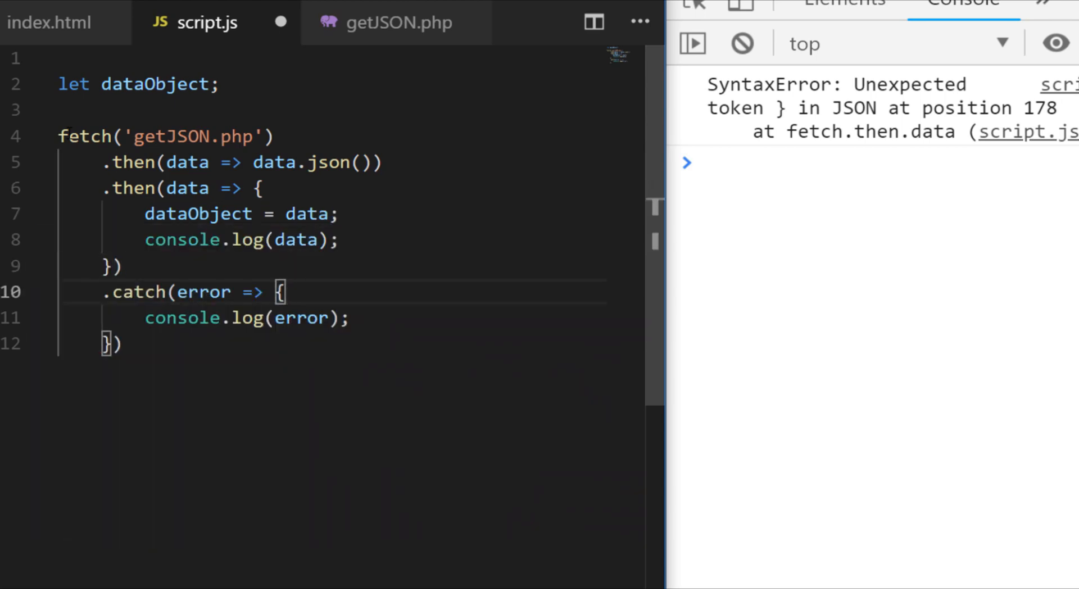
{"action": "type", "text": "dataObject"}
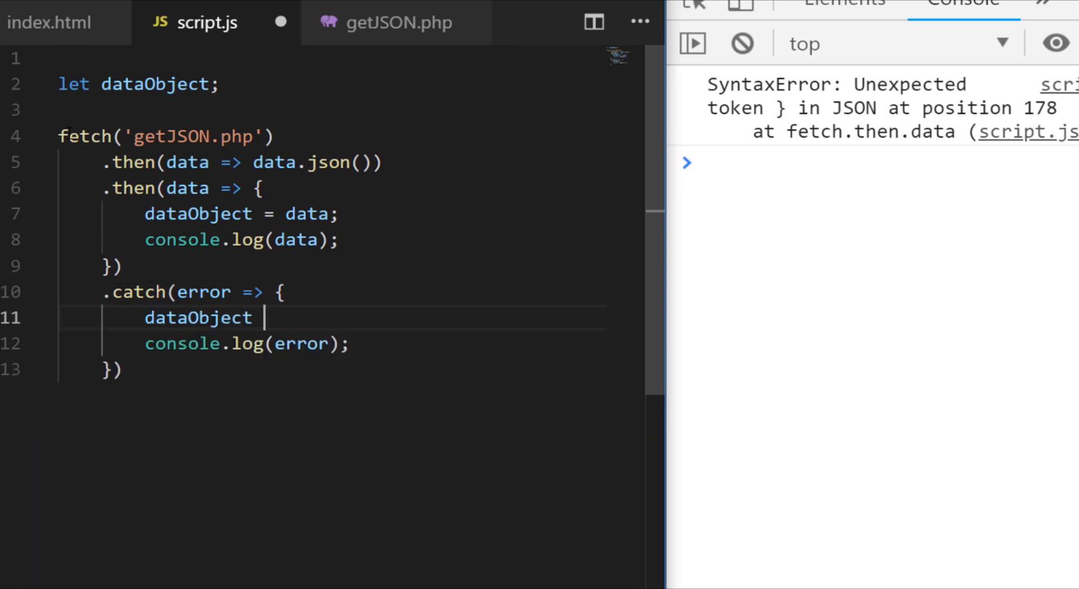
{"action": "type", "text": "= {};"}
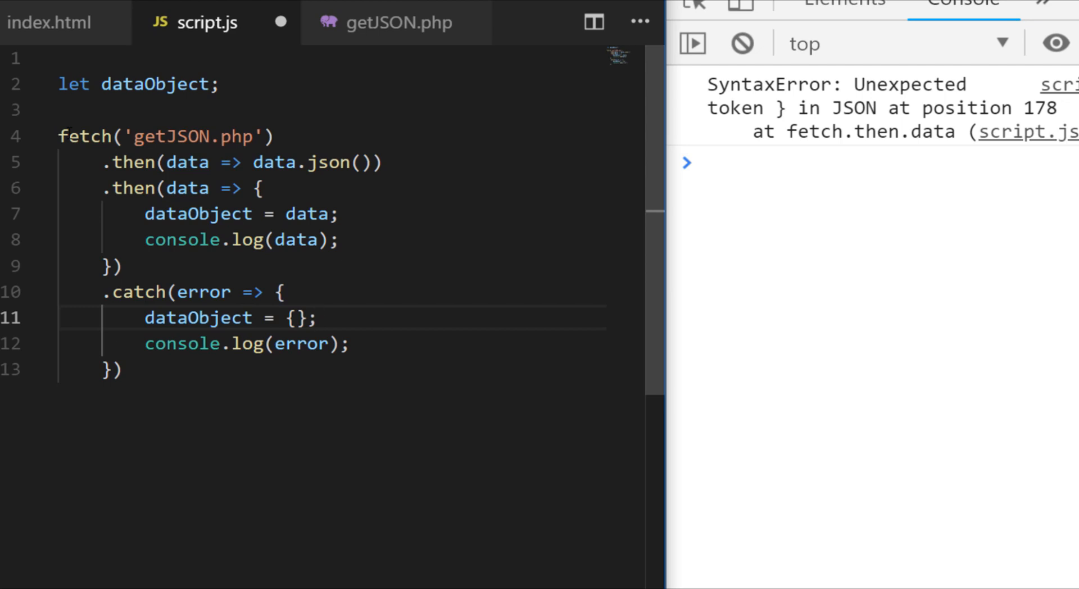
{"action": "left_click", "coordinate": [318, 318]}
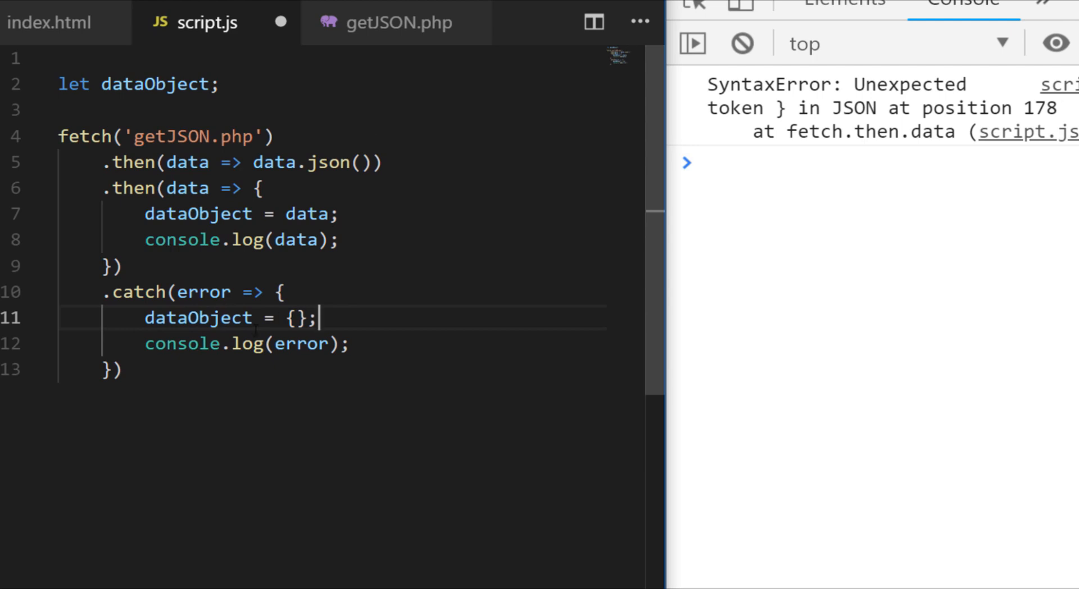
Step: Replace the fetch example with a jQuery $.get('/getJSON.php') call and begin its .done handler
{"action": "key", "text": "ctrl+a"}
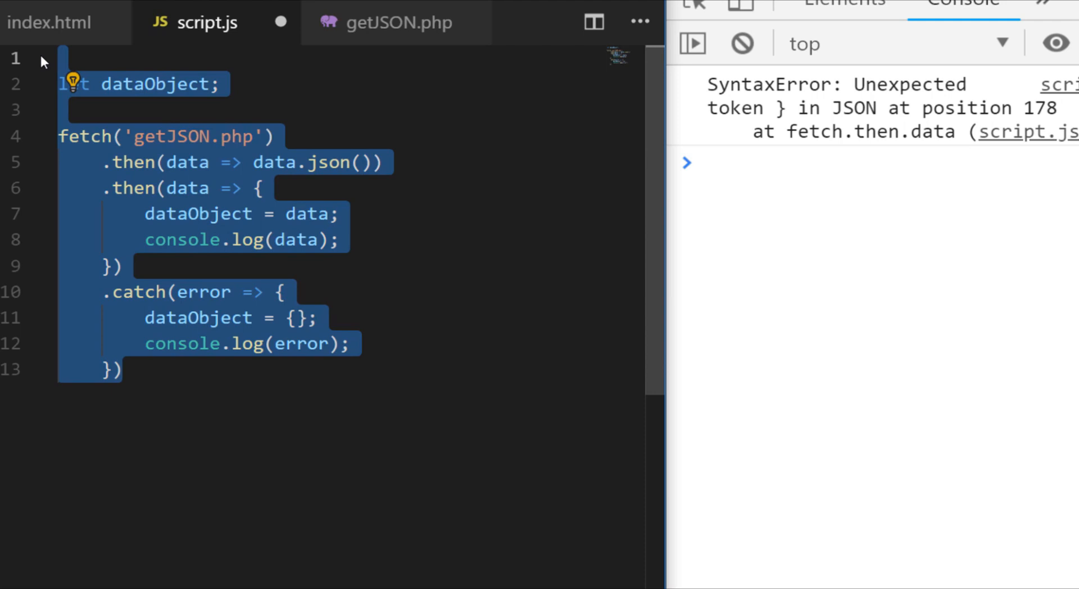
{"action": "key", "text": "Delete"}
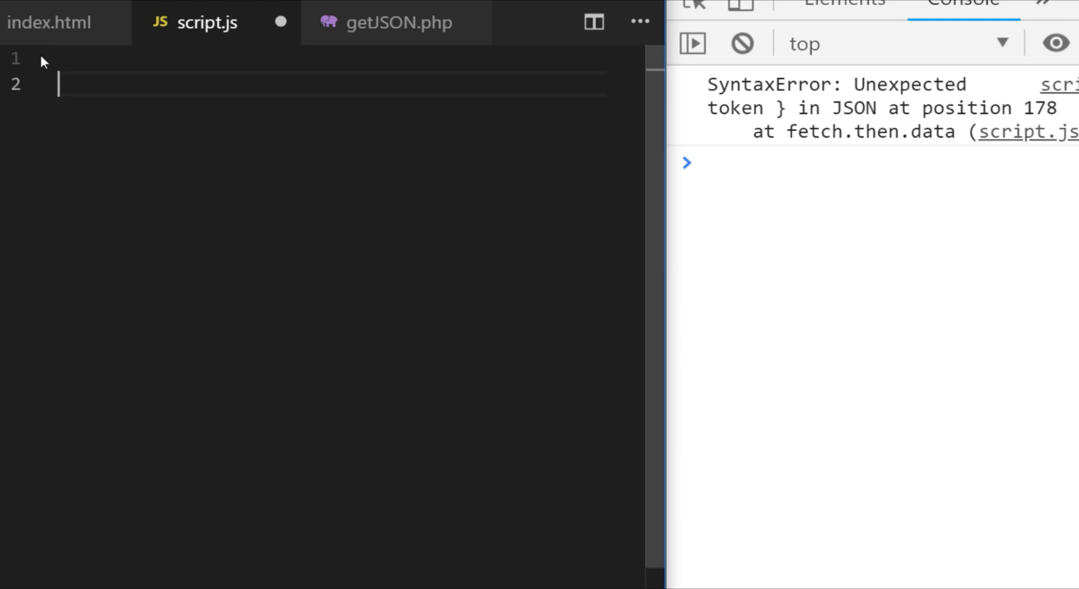
{"action": "type", "text": "$.get('/getJSON.php')"}
{"action": "type", "text": "parse"}
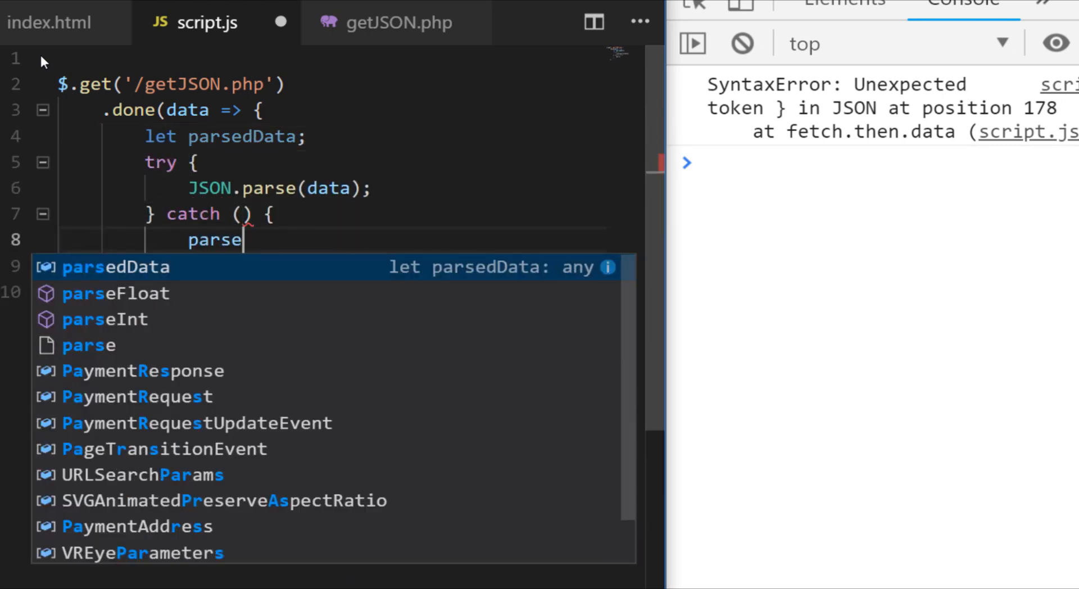
{"action": "type", "text": "d"}
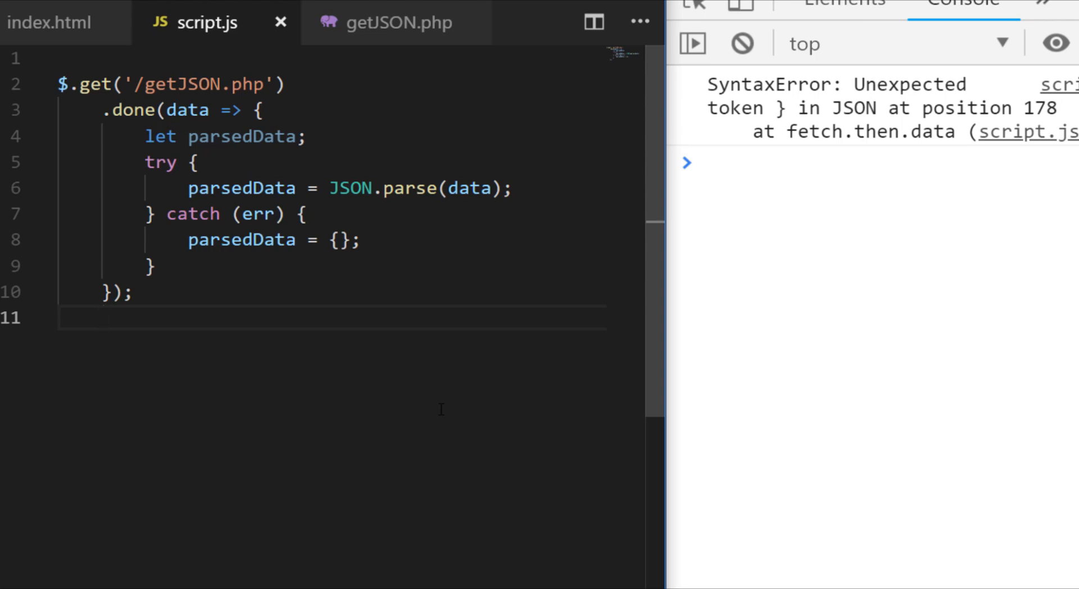
{"action": "left_click", "coordinate": [103, 317]}
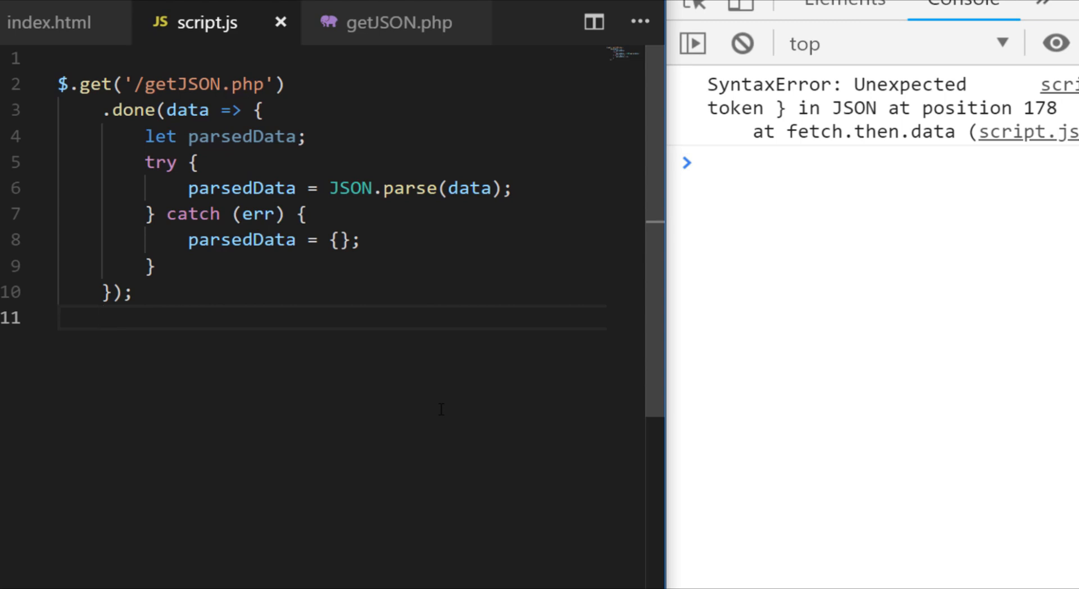
{"action": "left_click", "coordinate": [102, 317]}
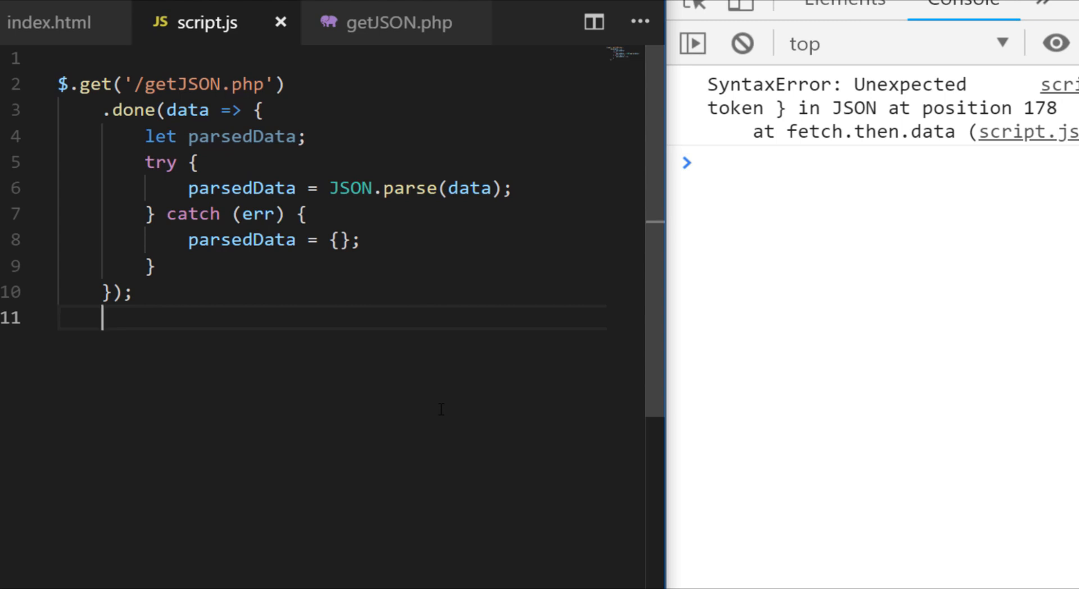